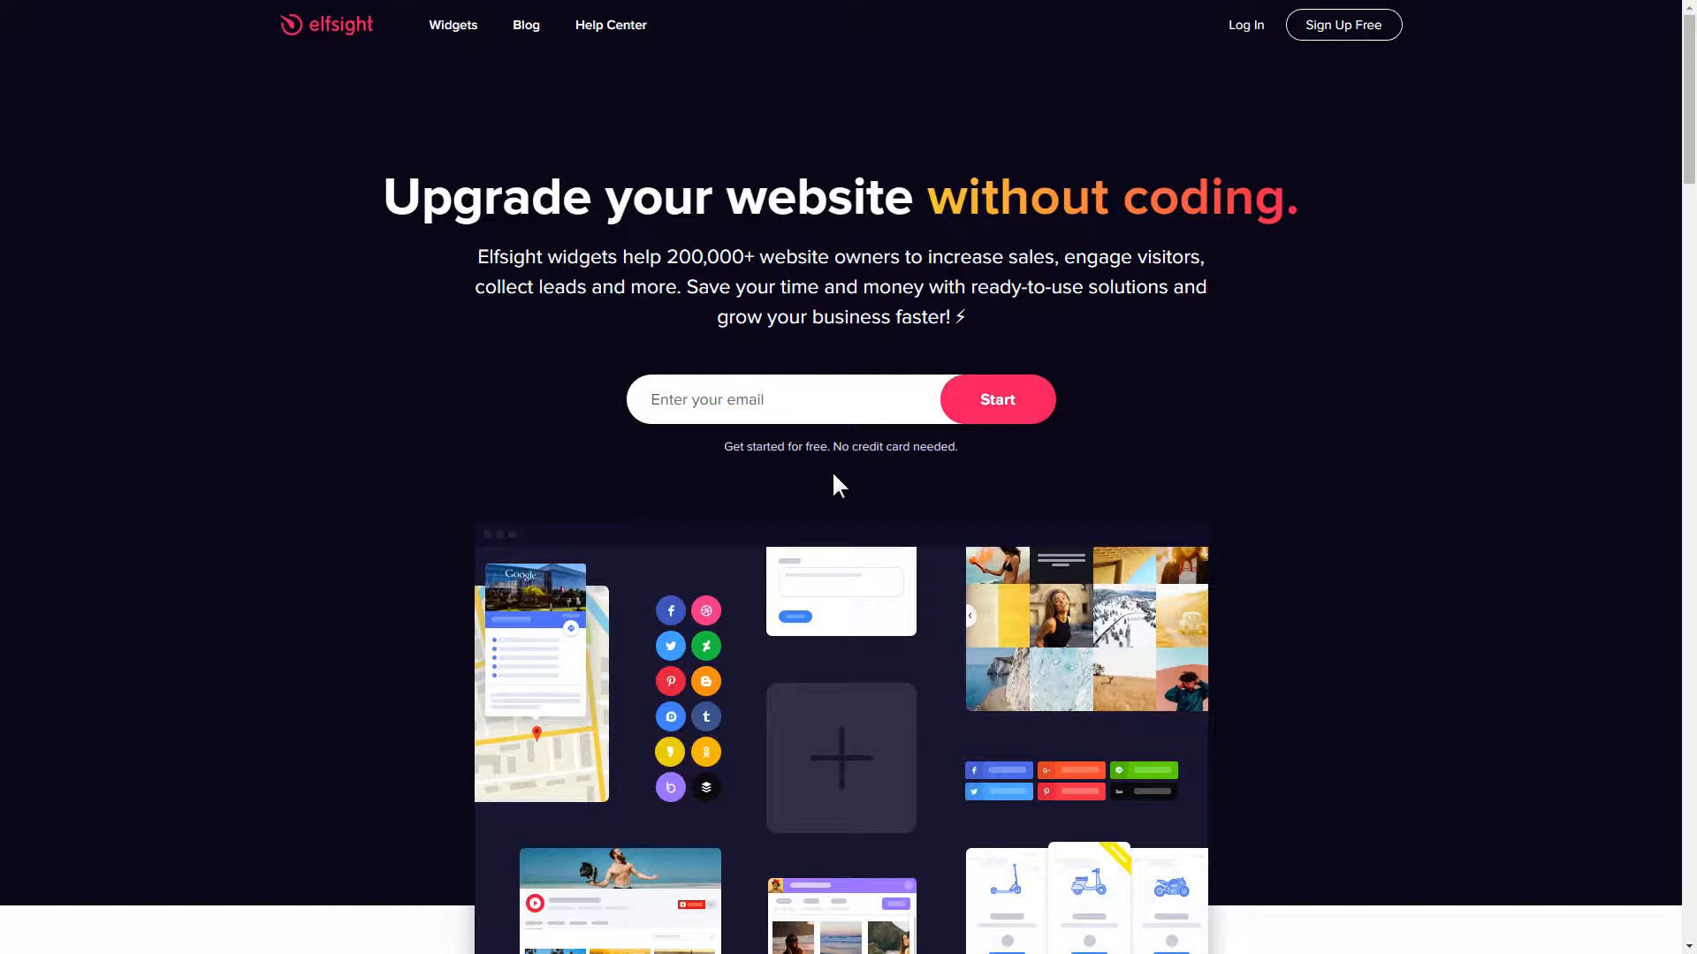
- Open the WhatsApp Chat widget page from the Widgets catalogue under Chats
click(452, 25)
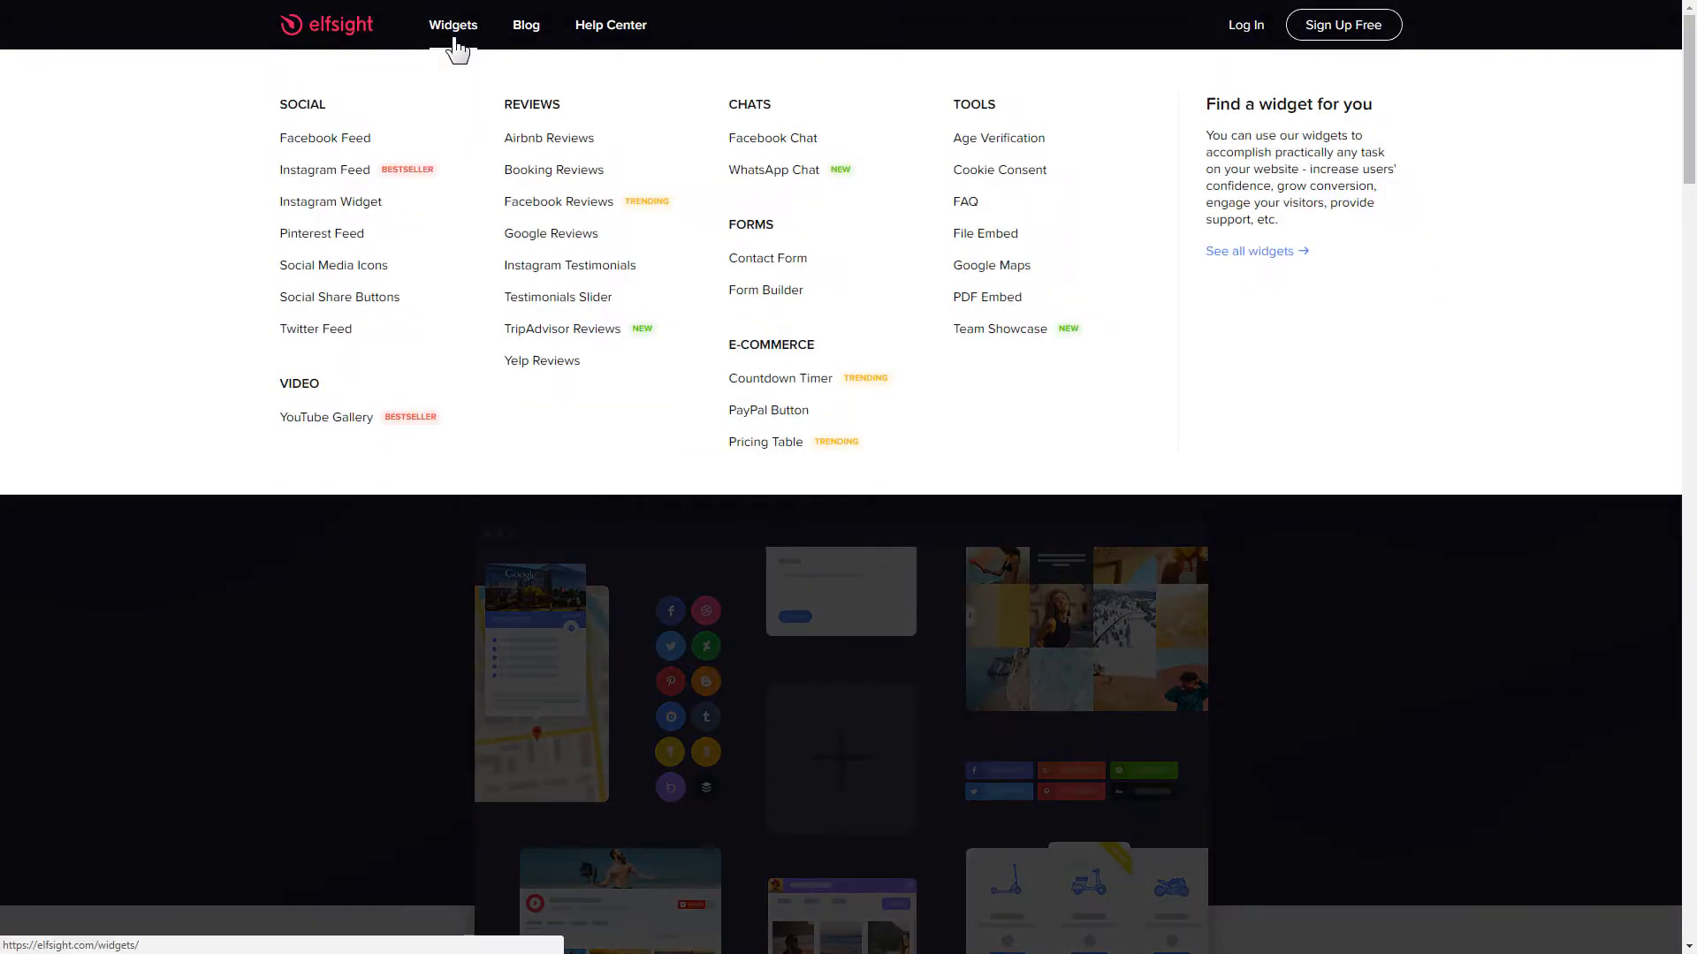
mouse_move(772, 169)
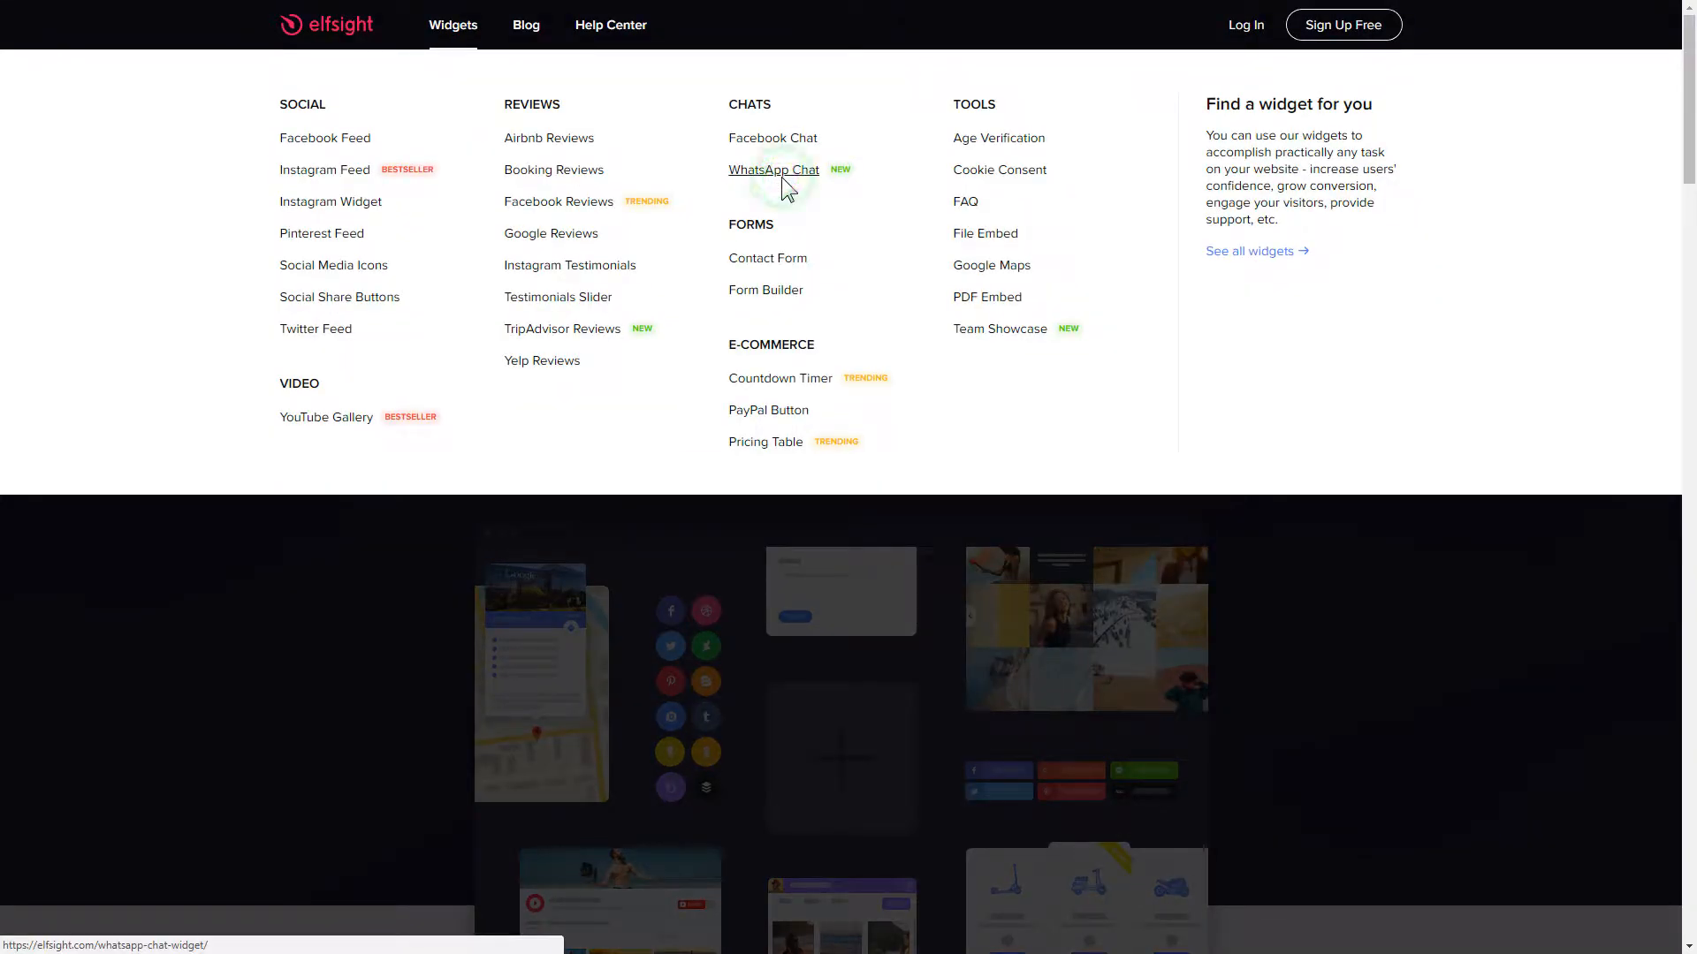
click(772, 169)
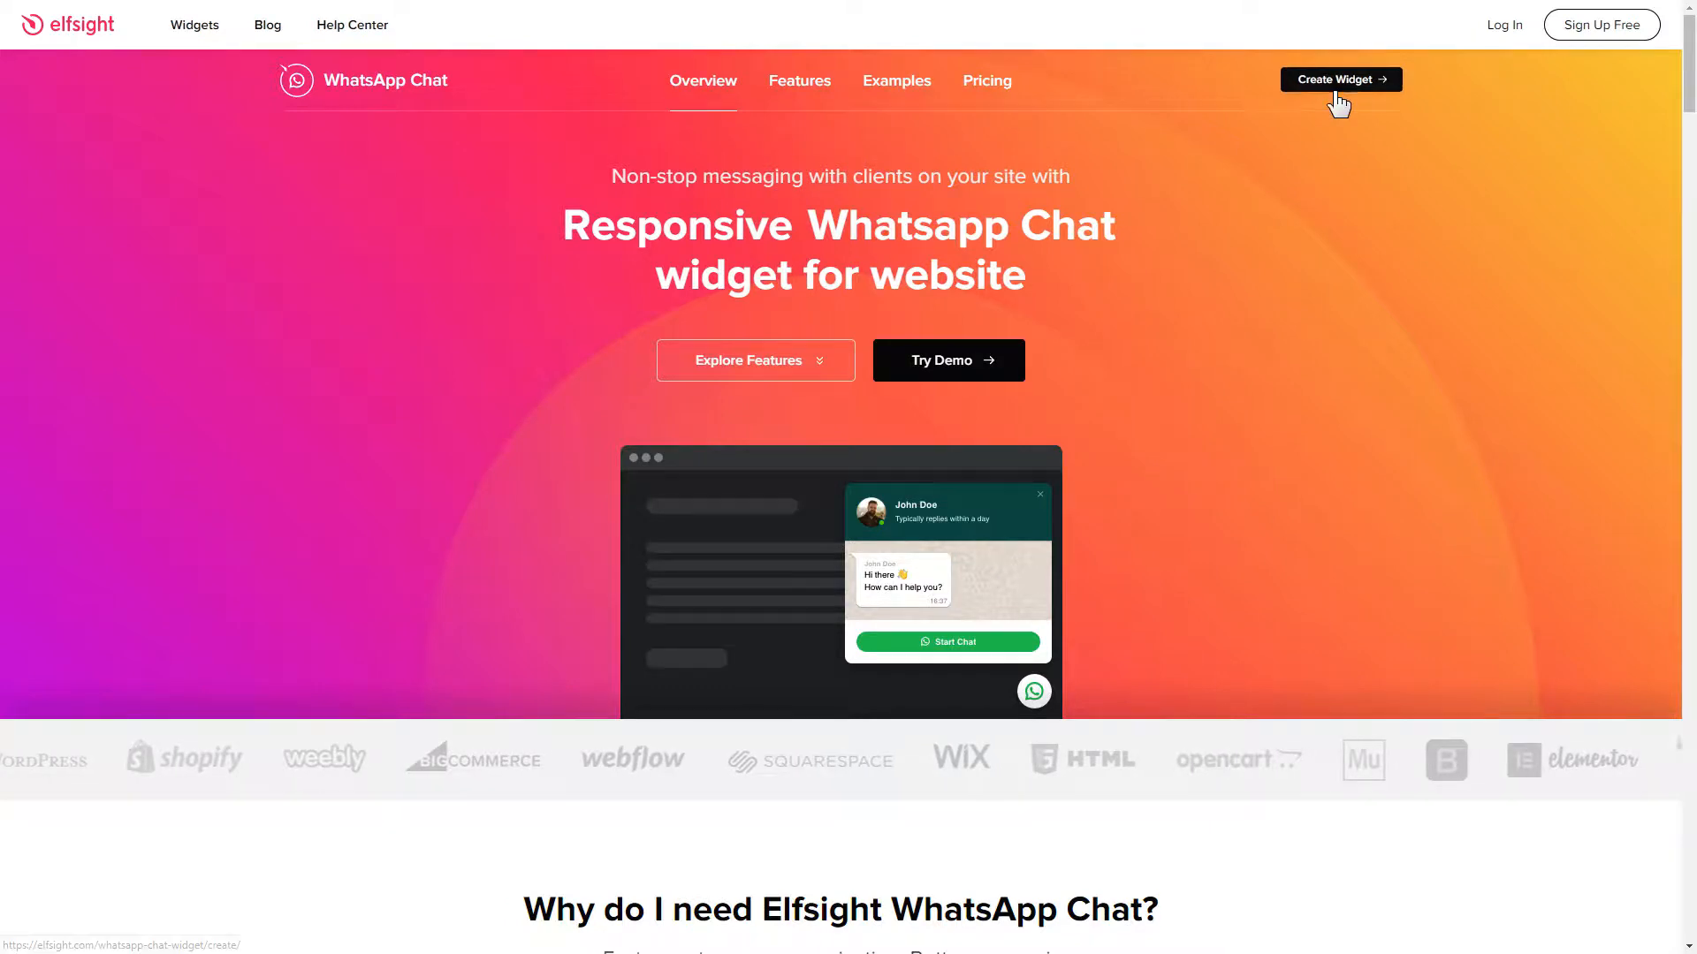
- Create a WhatsApp Chat widget, preview the Support template, then continue with General
click(1340, 78)
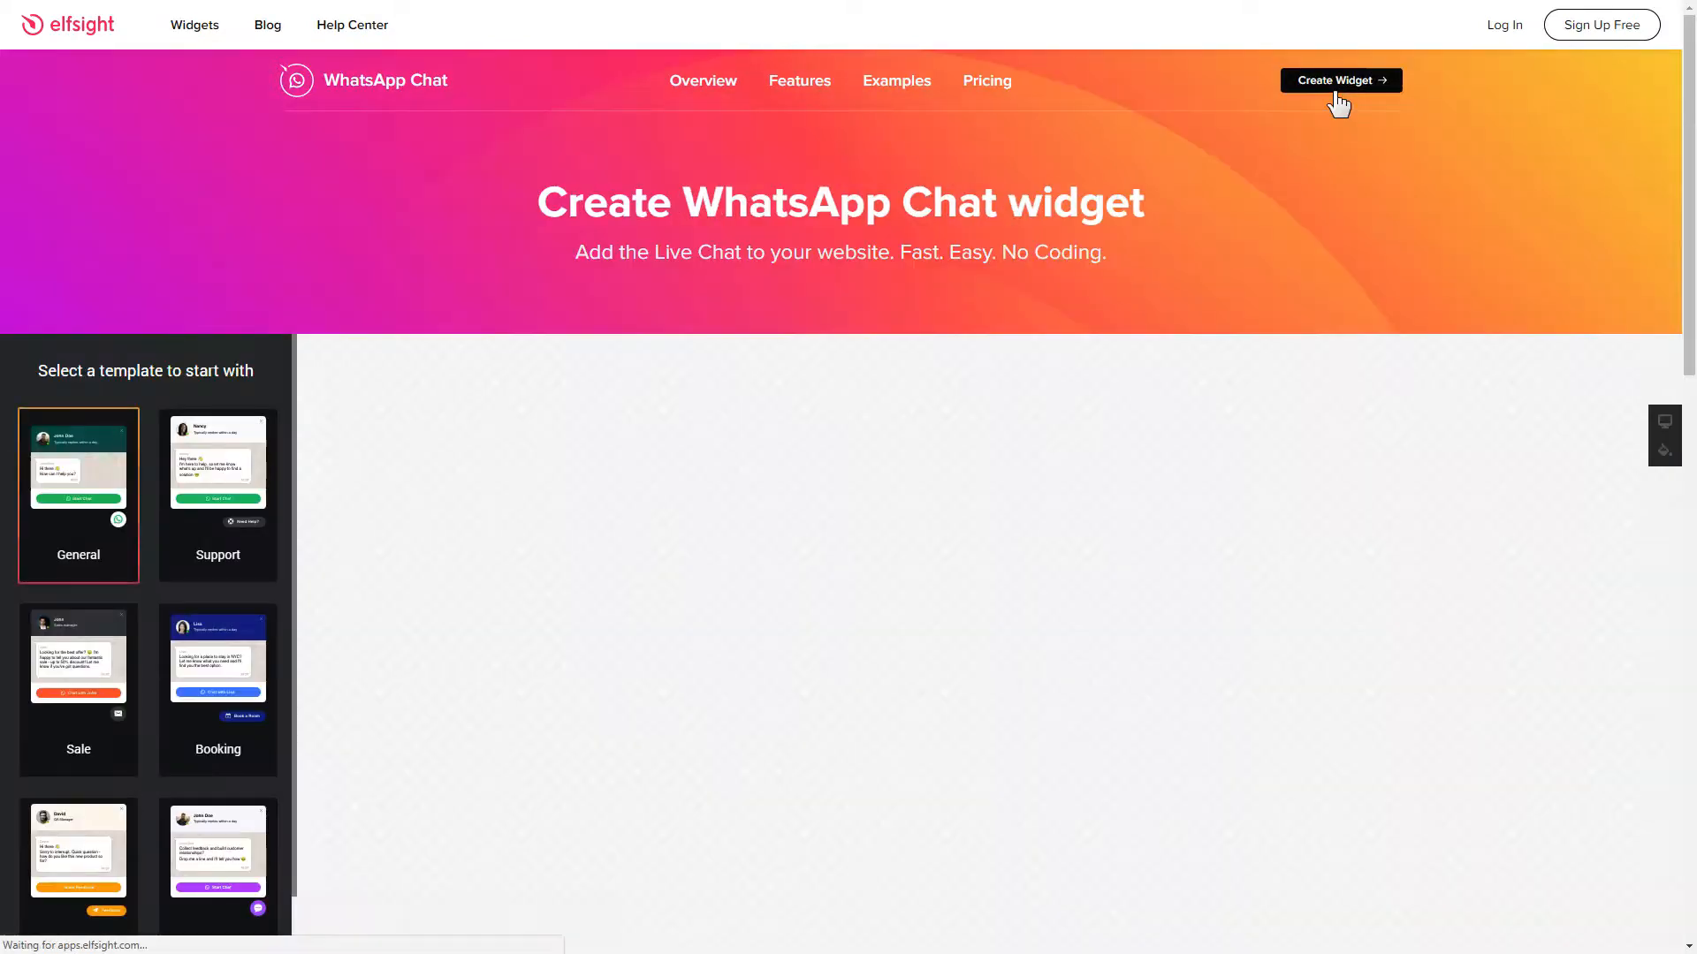
scroll(down, 3)
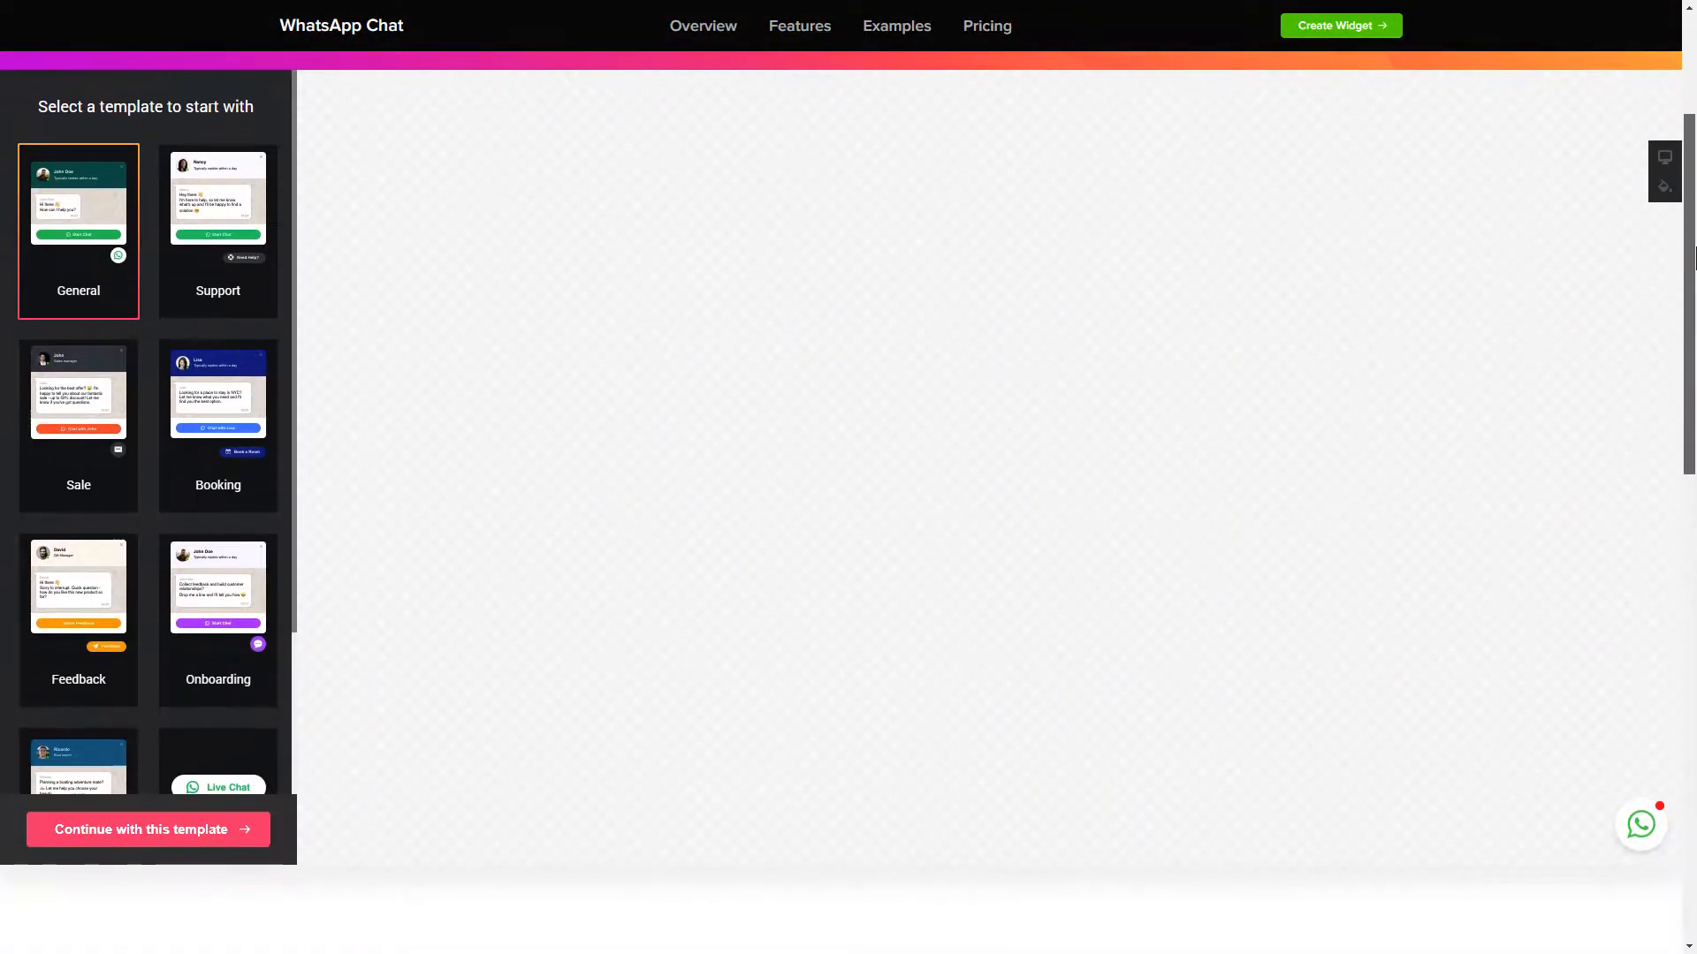
click(1640, 825)
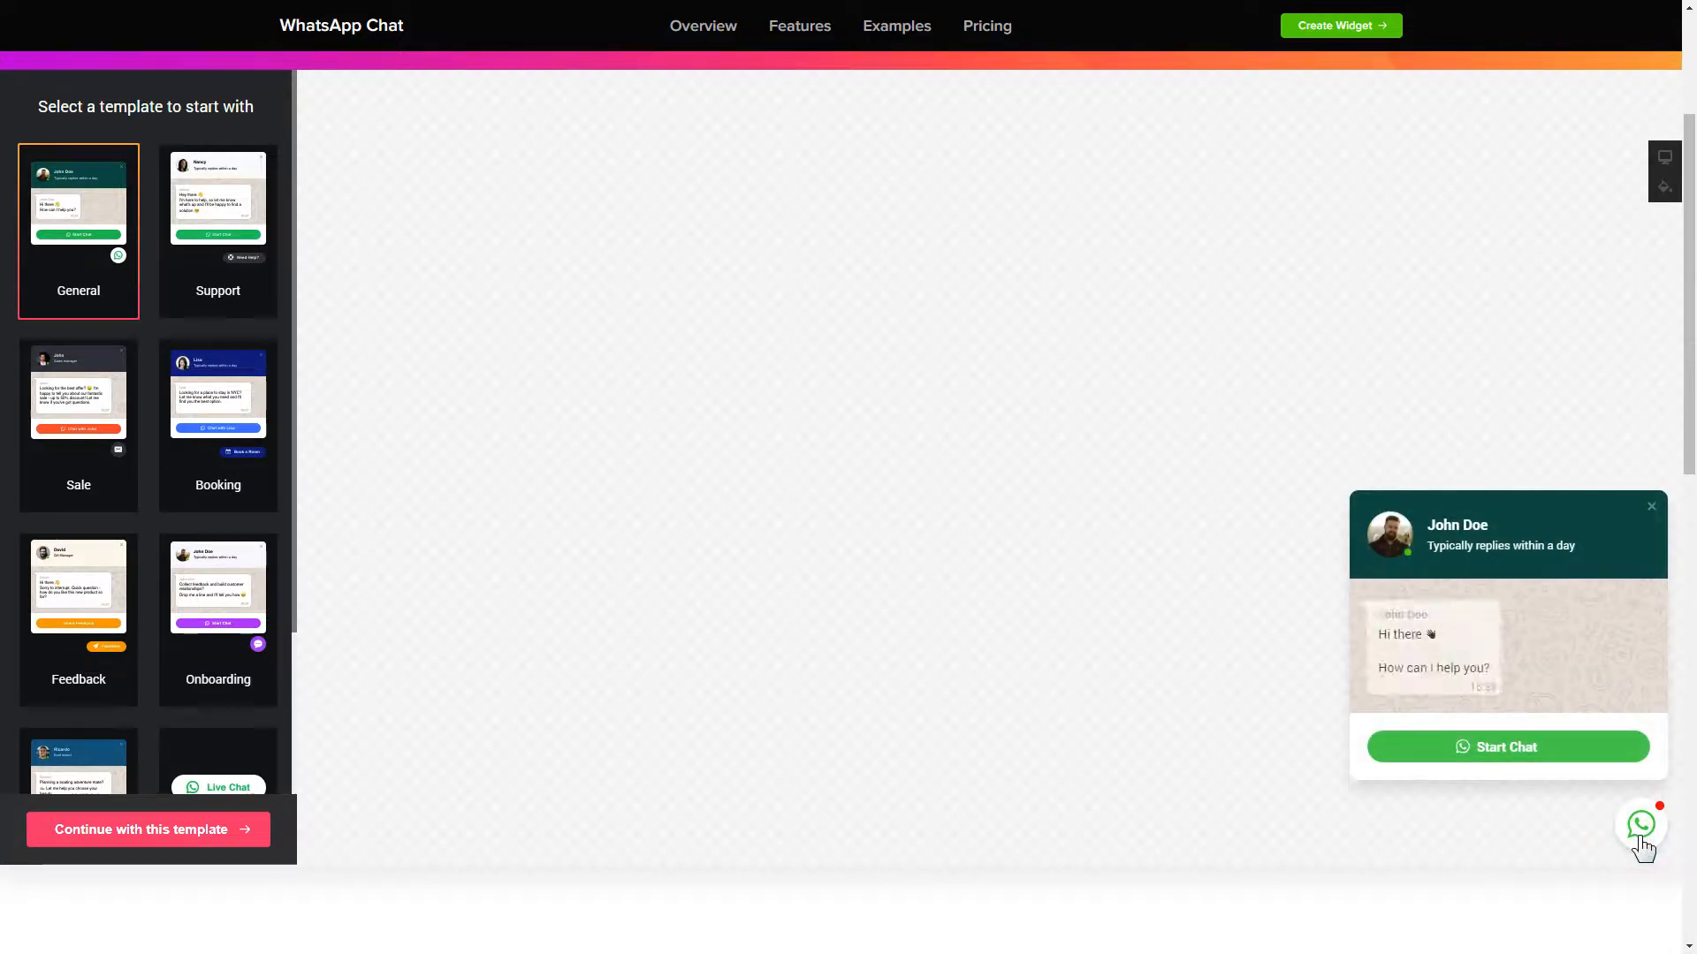
mouse_move(85, 509)
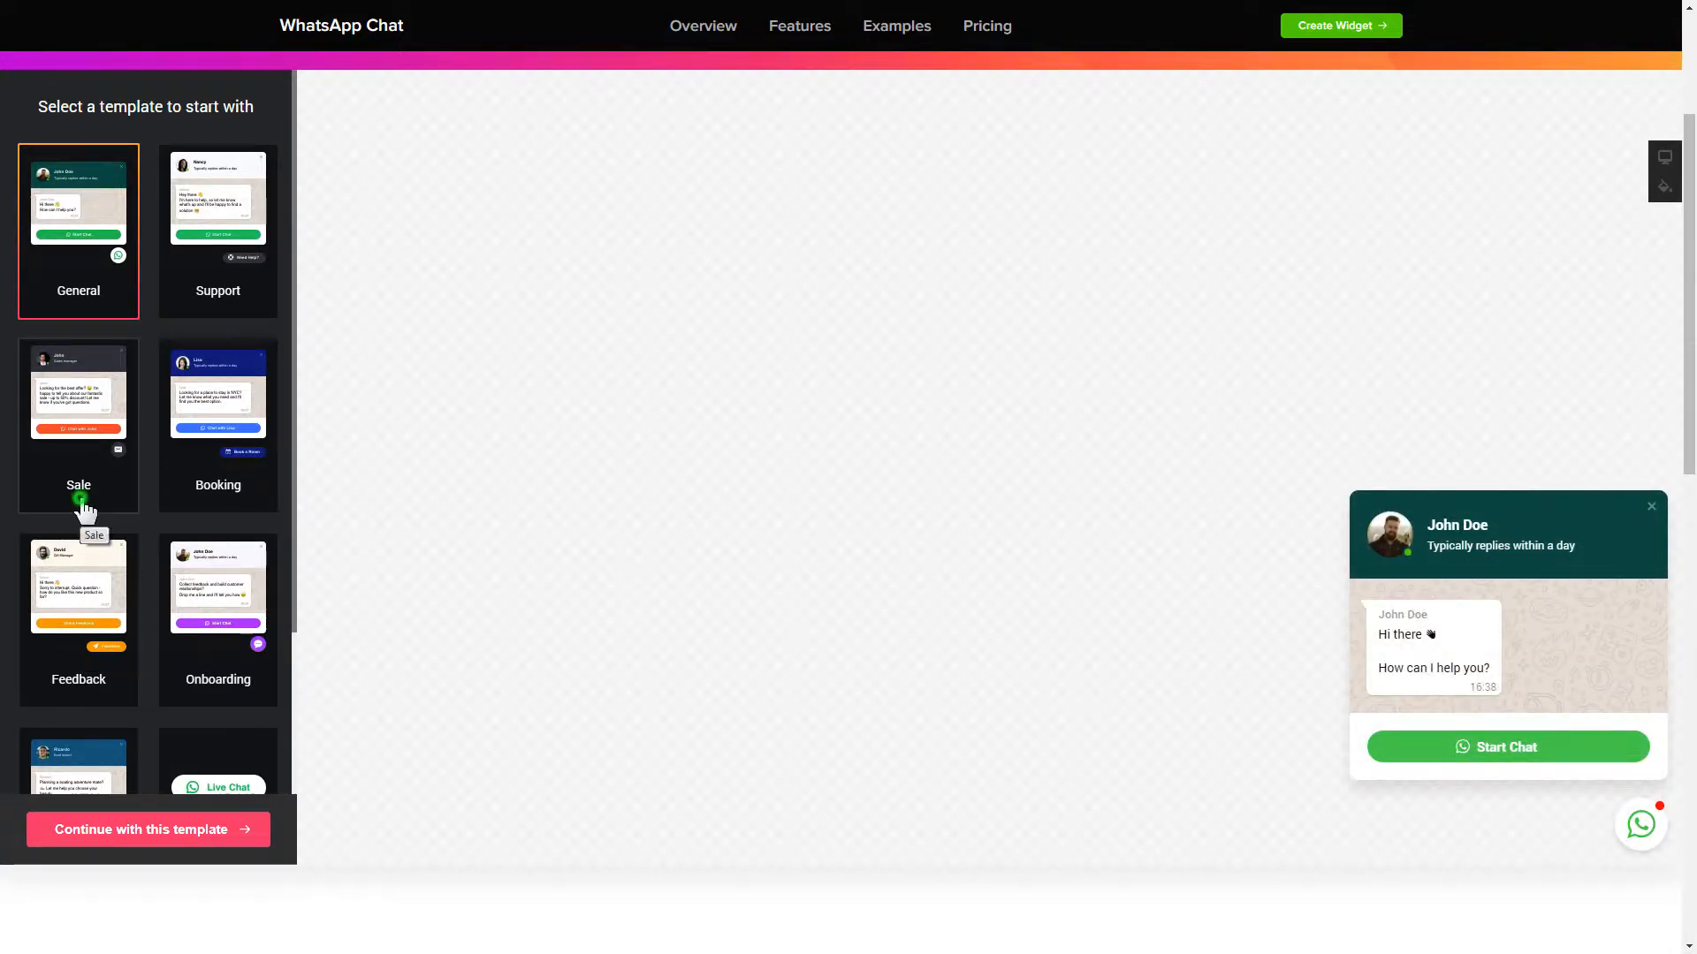
click(217, 227)
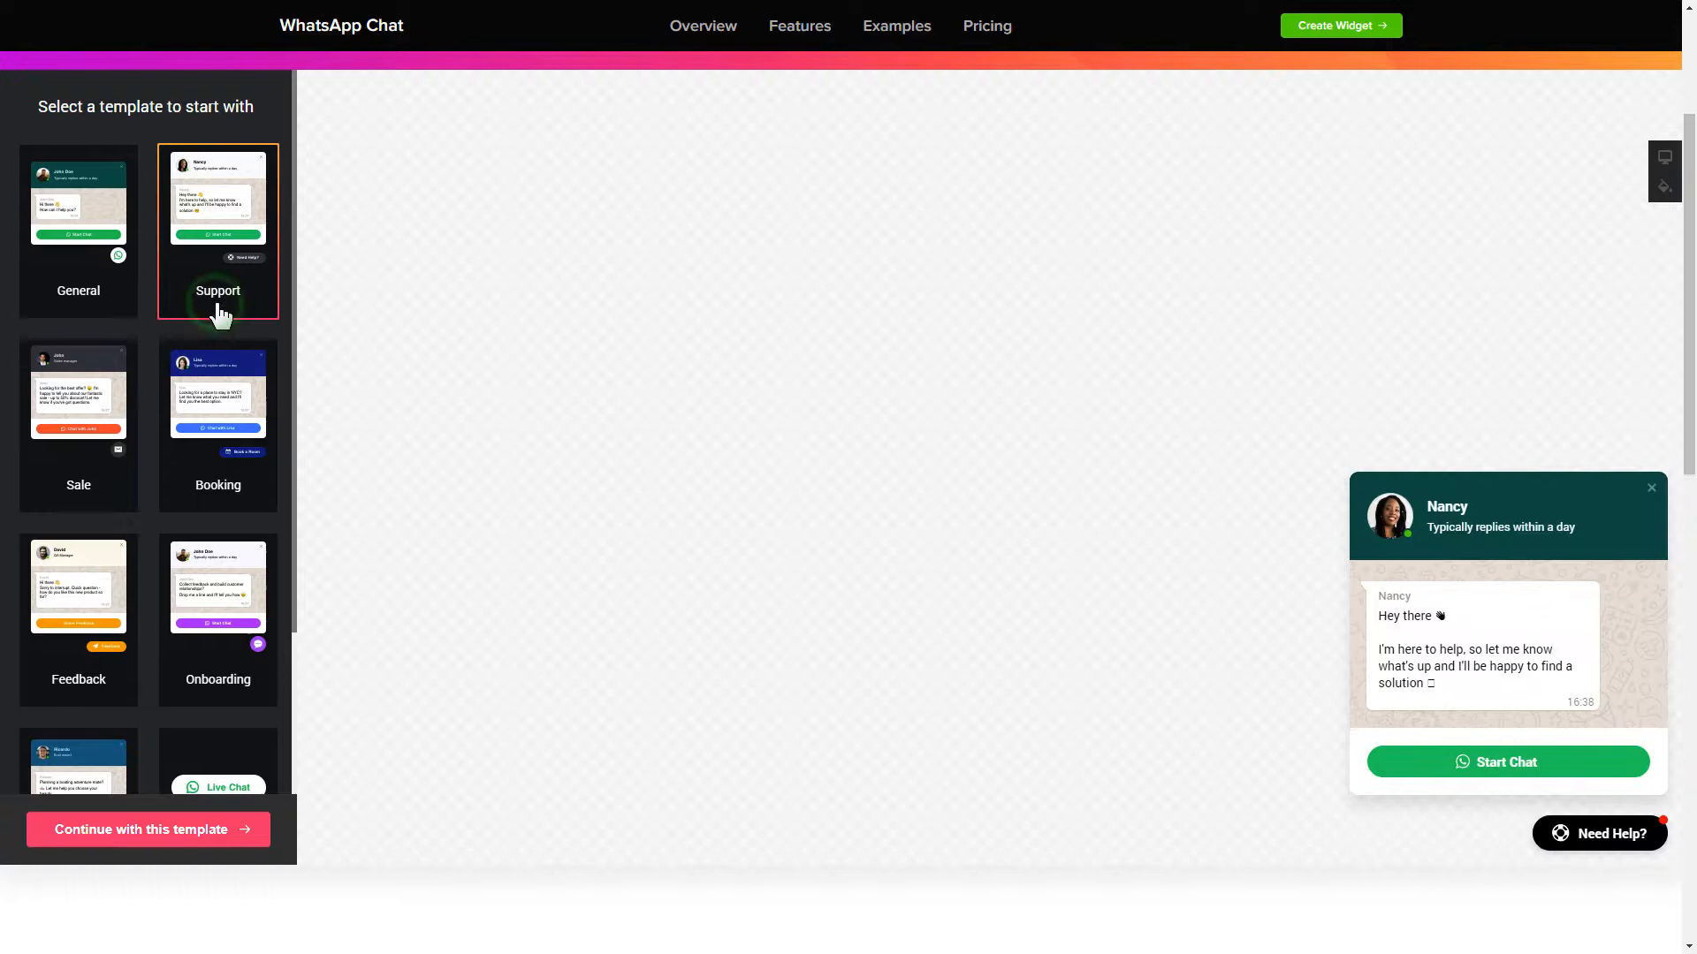
click(78, 231)
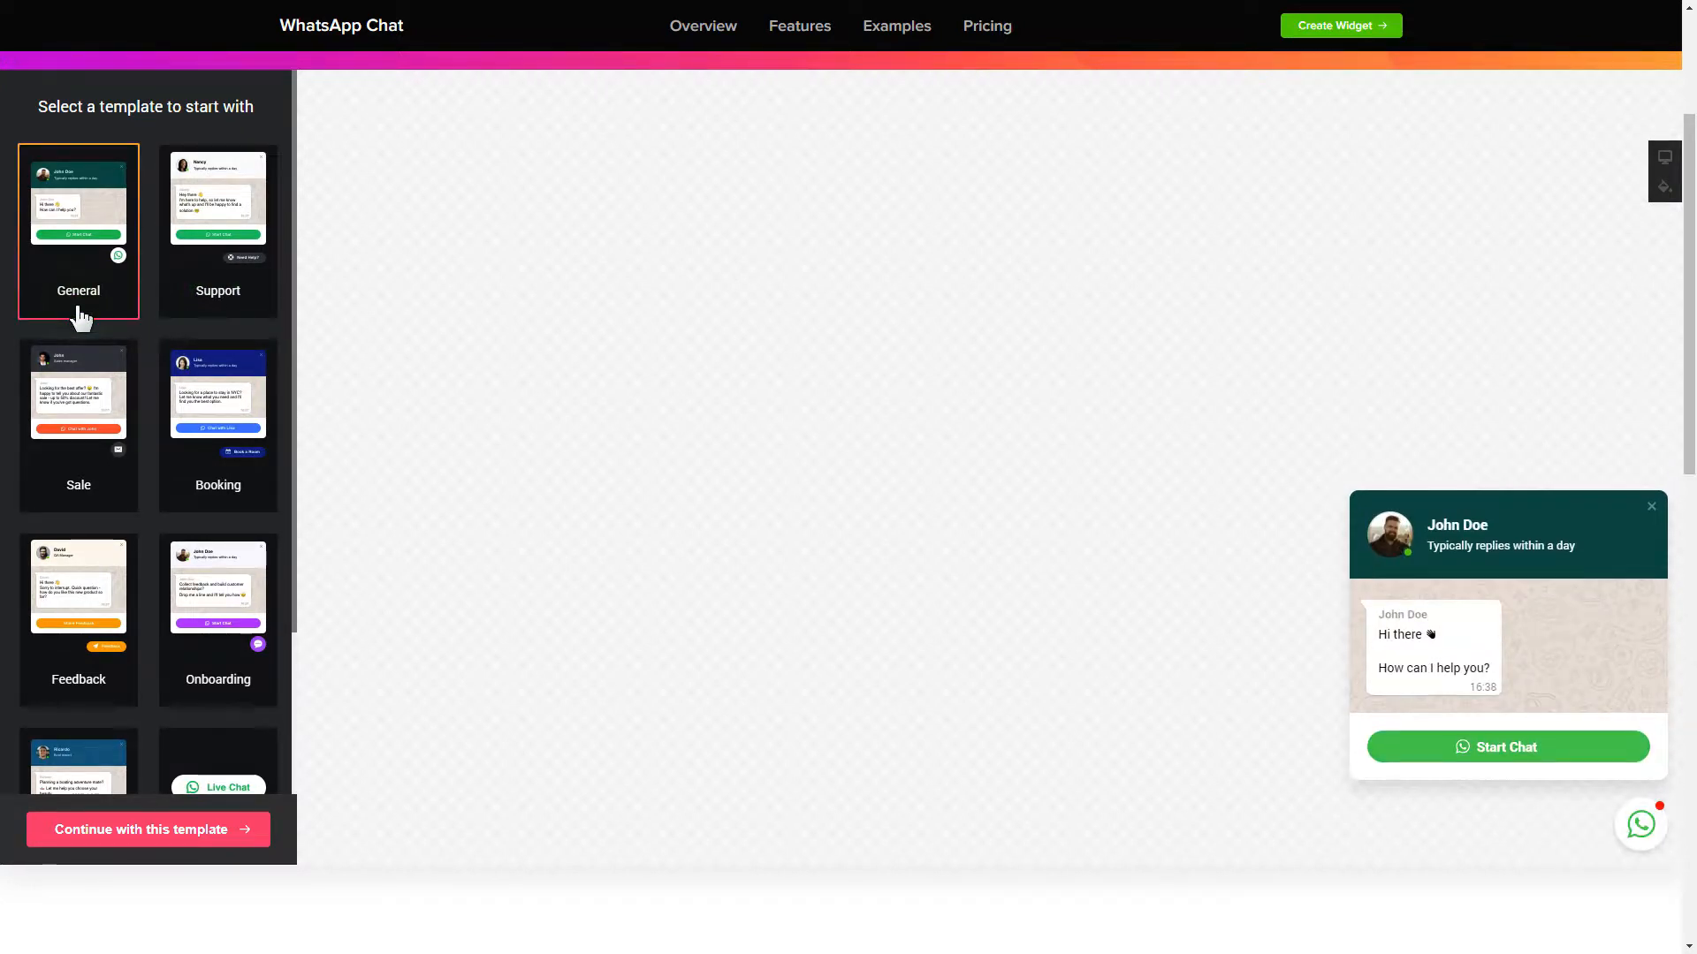
click(148, 829)
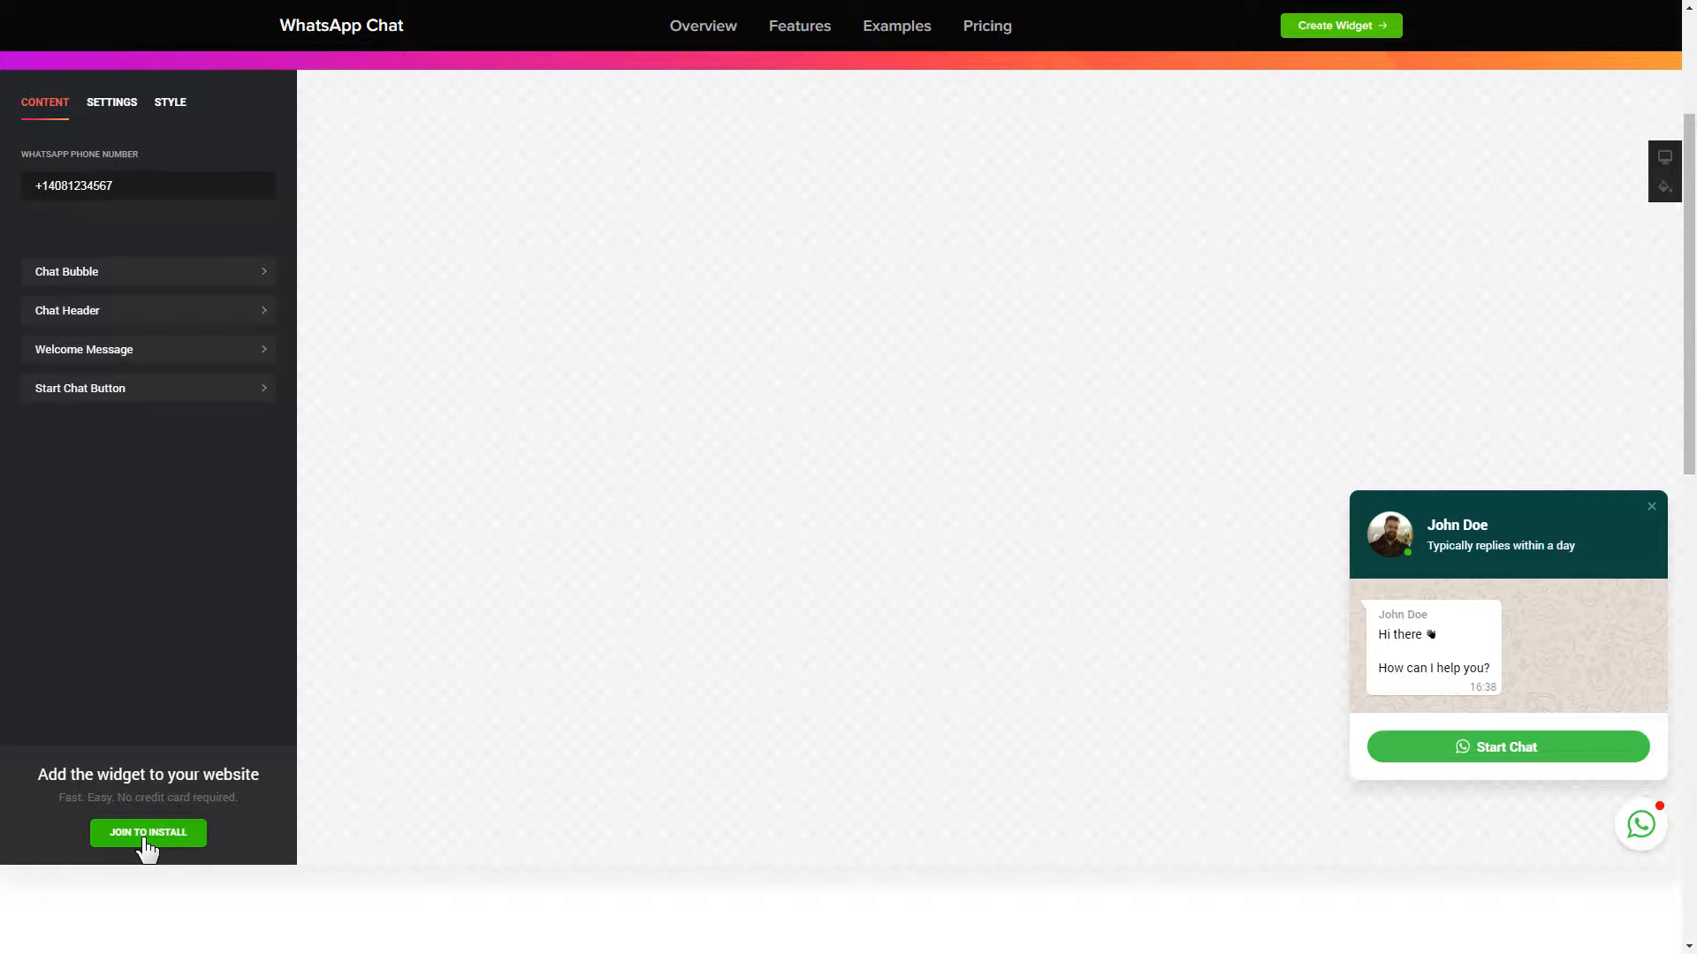
triple_click(73, 184)
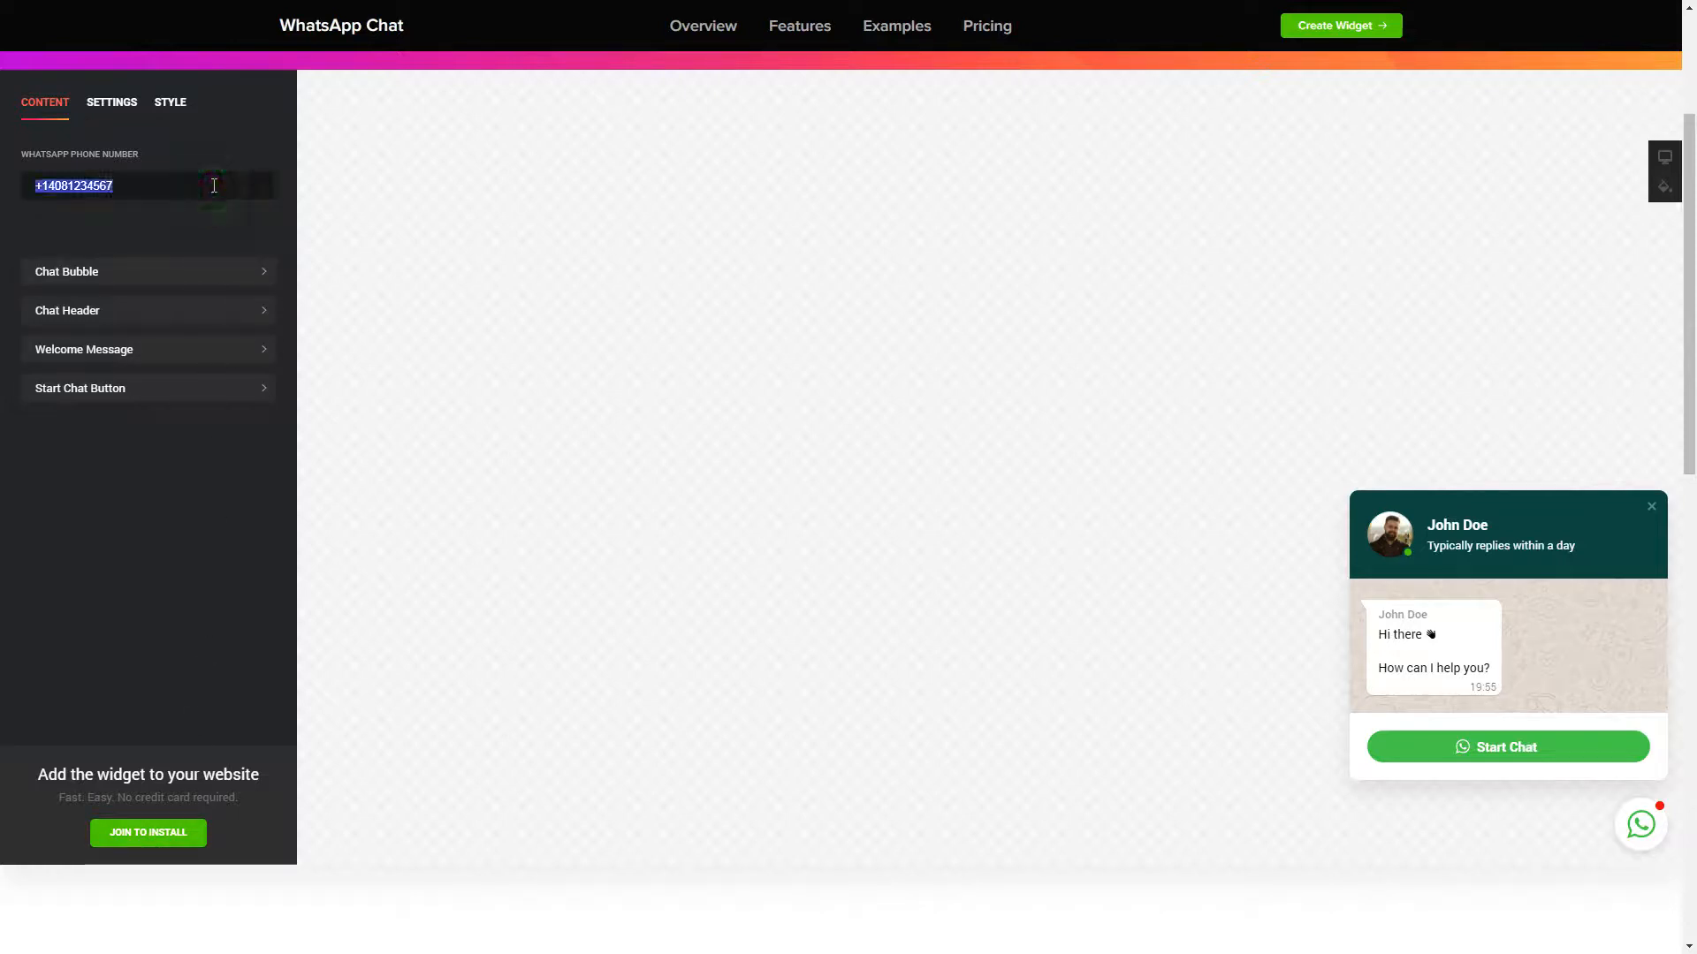
text(+15551234567)
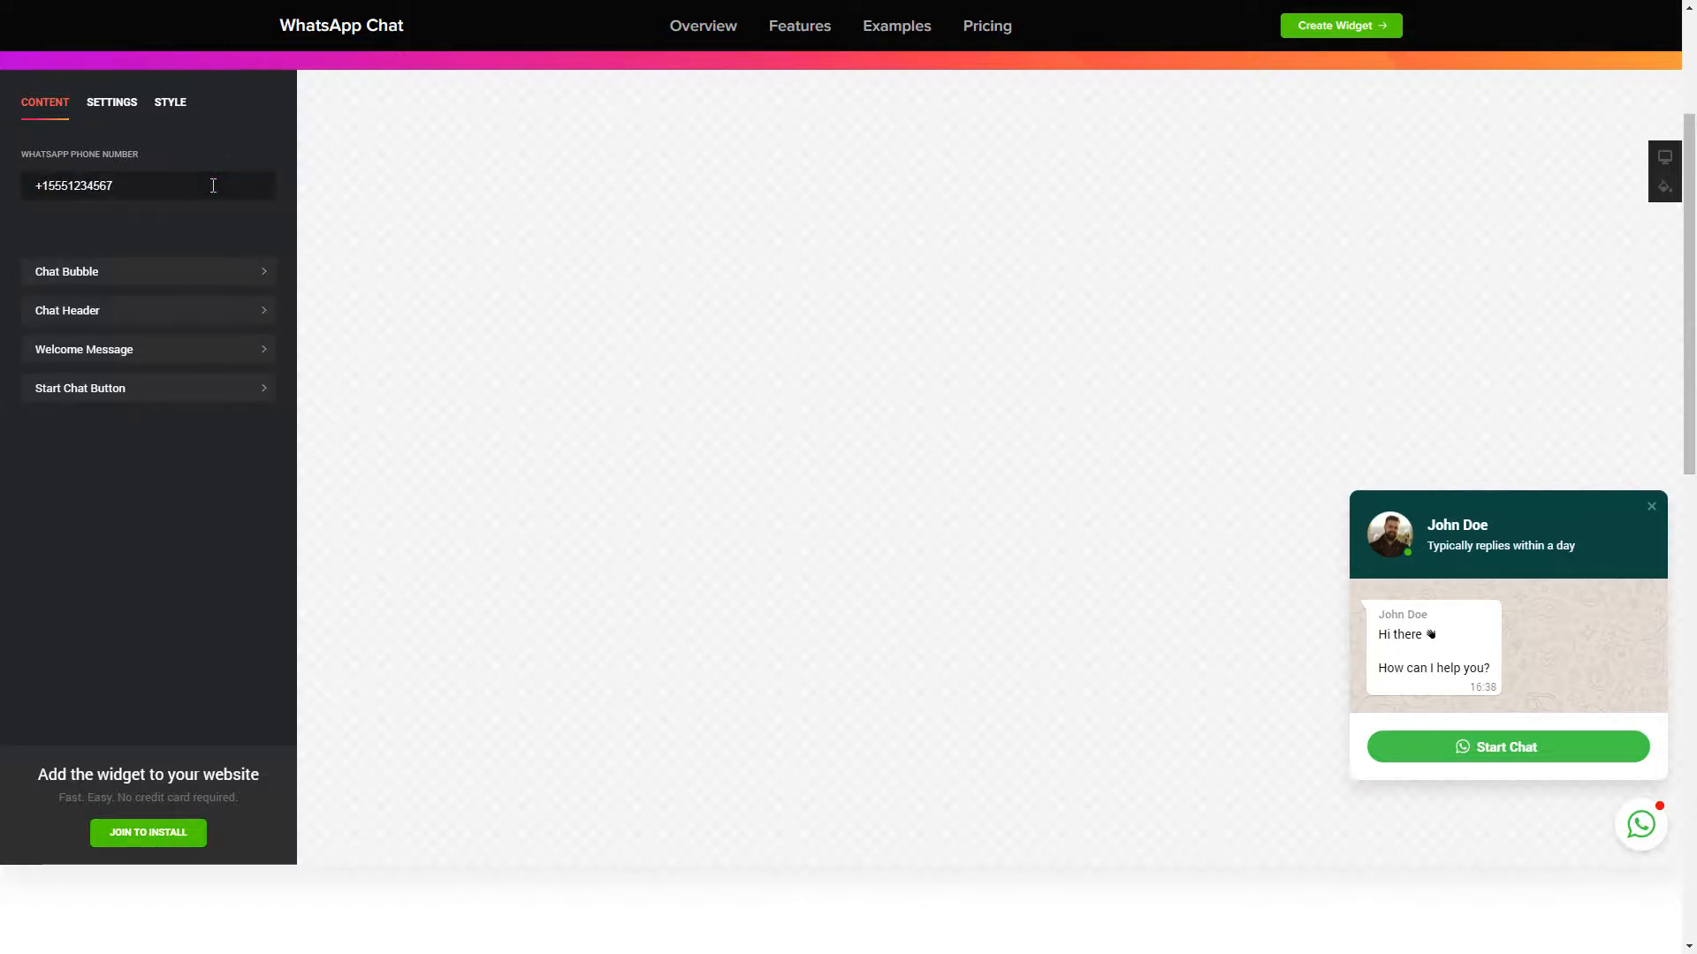
click(148, 310)
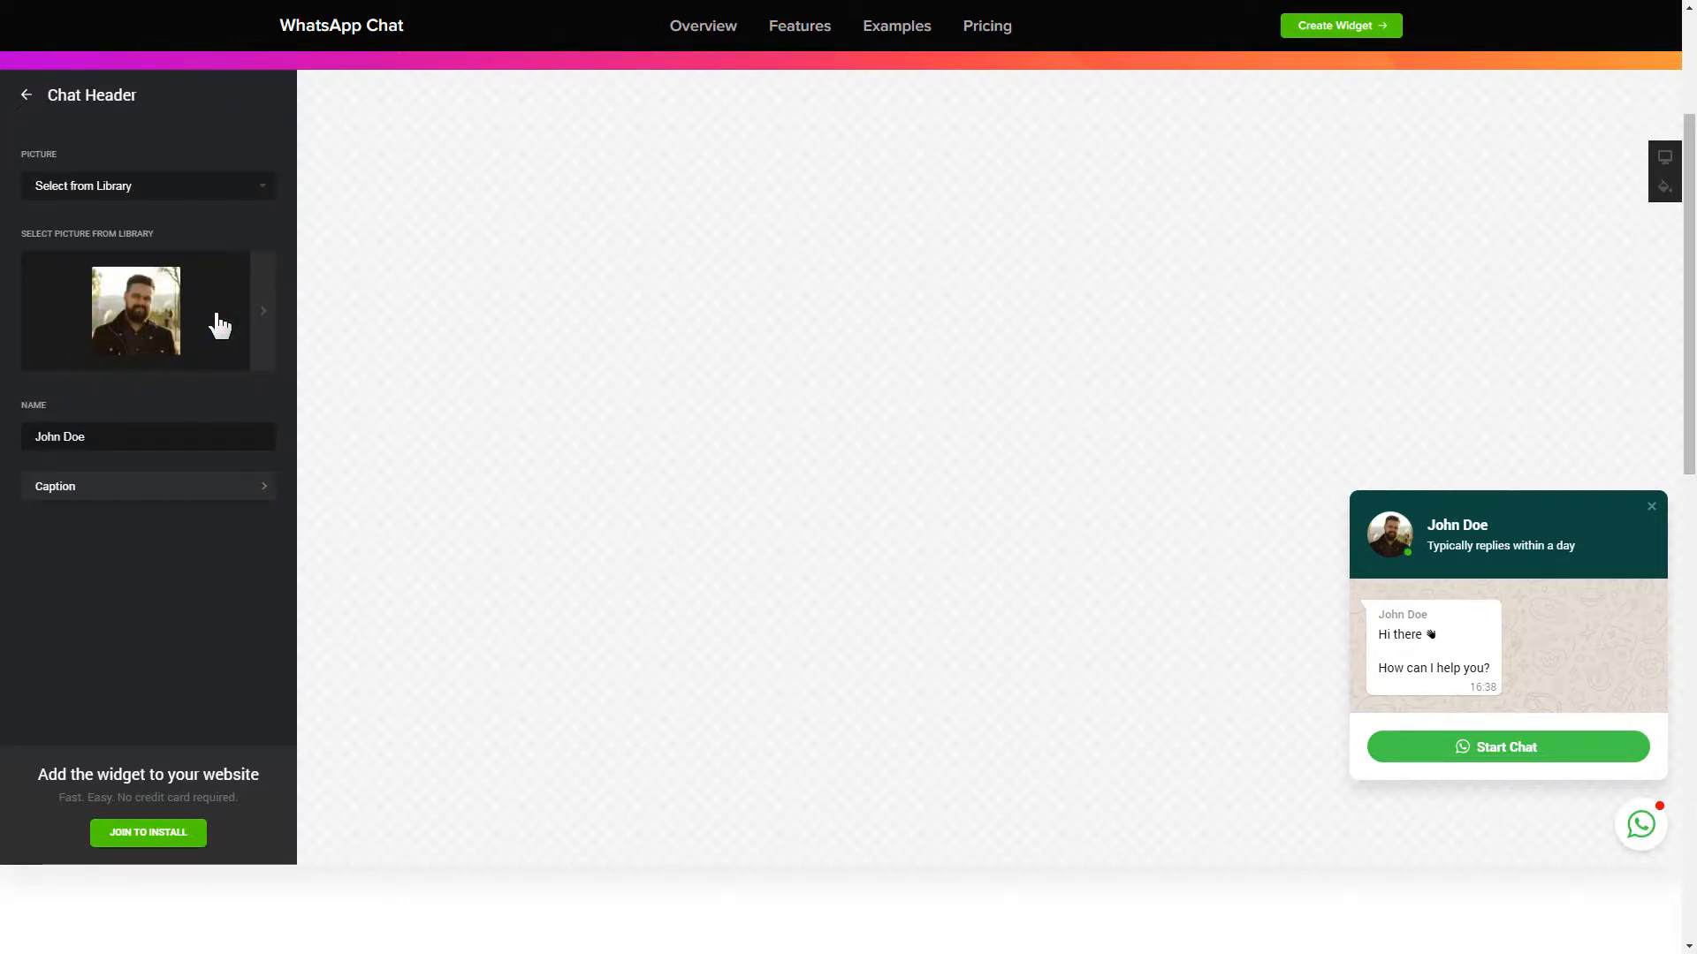
click(148, 436)
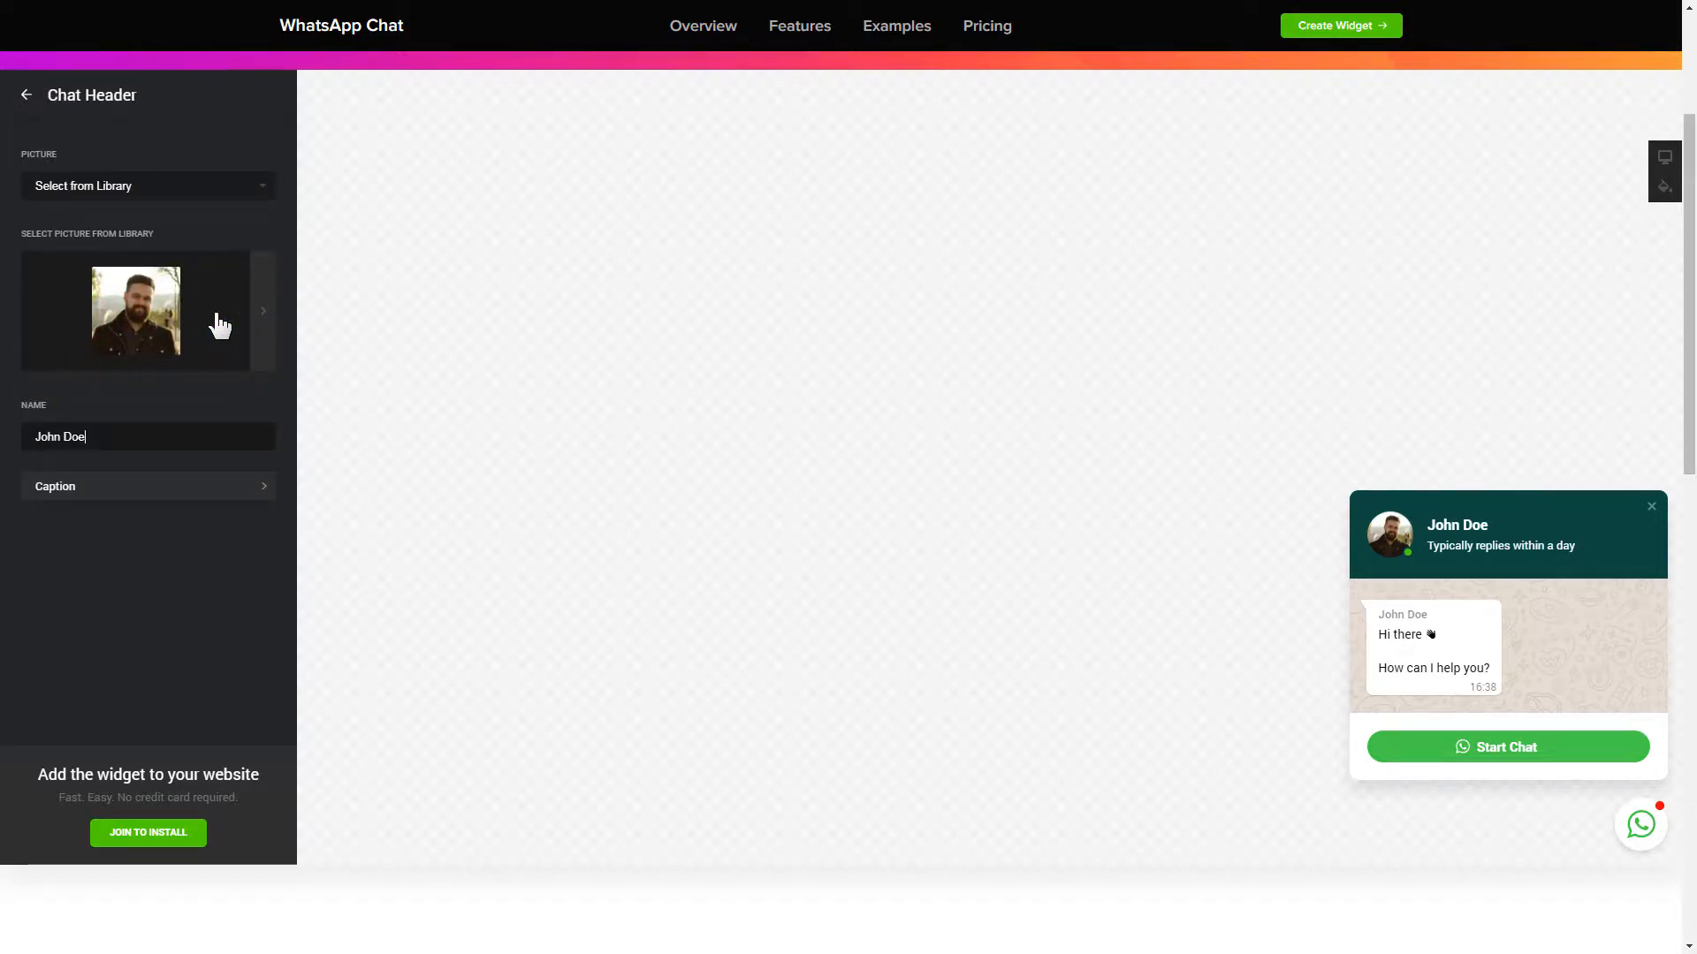
- Review the Settings and Style tabs, then return to the Content options
click(26, 95)
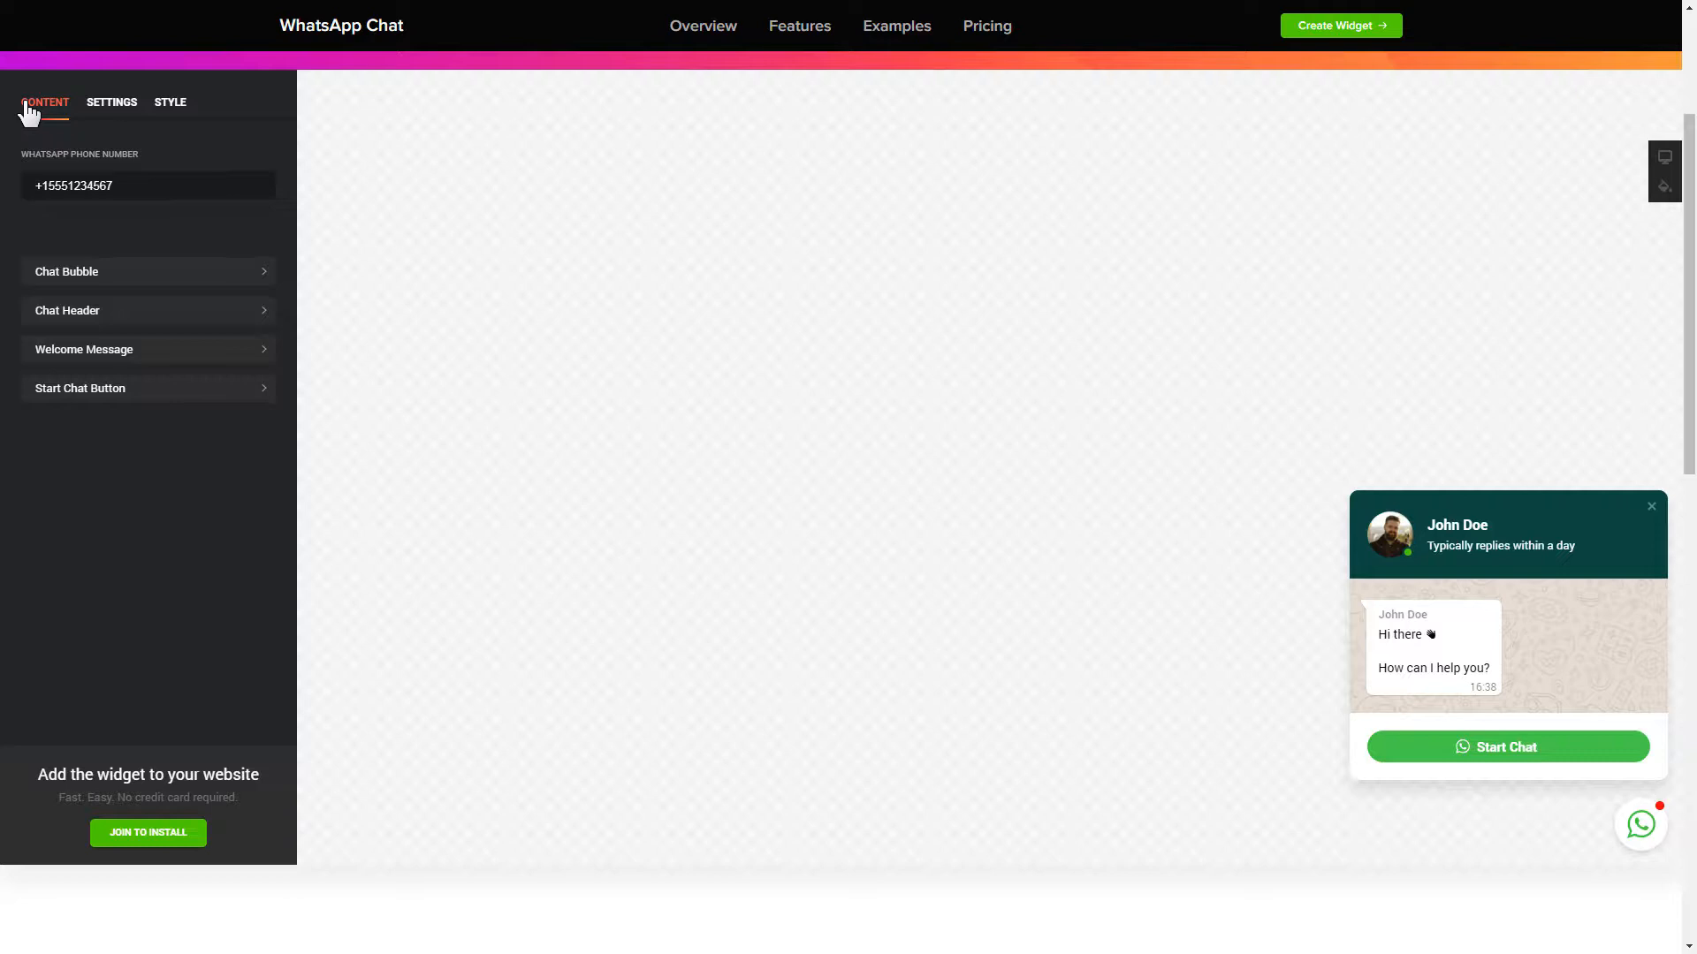
click(111, 102)
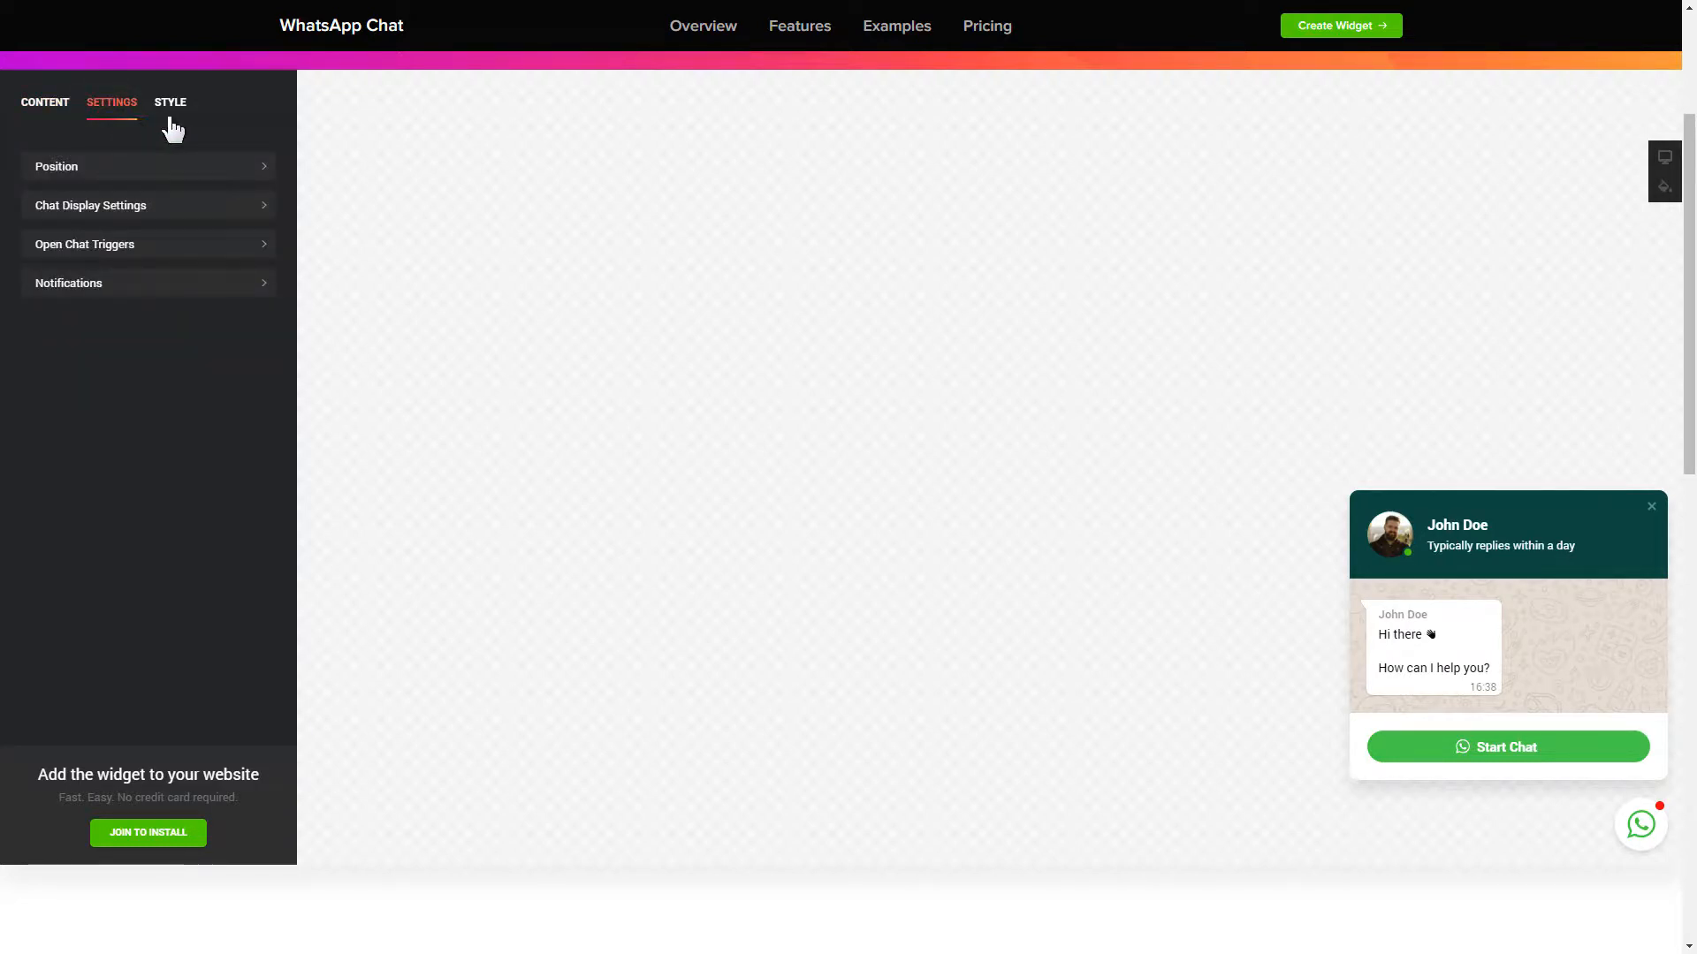
click(170, 102)
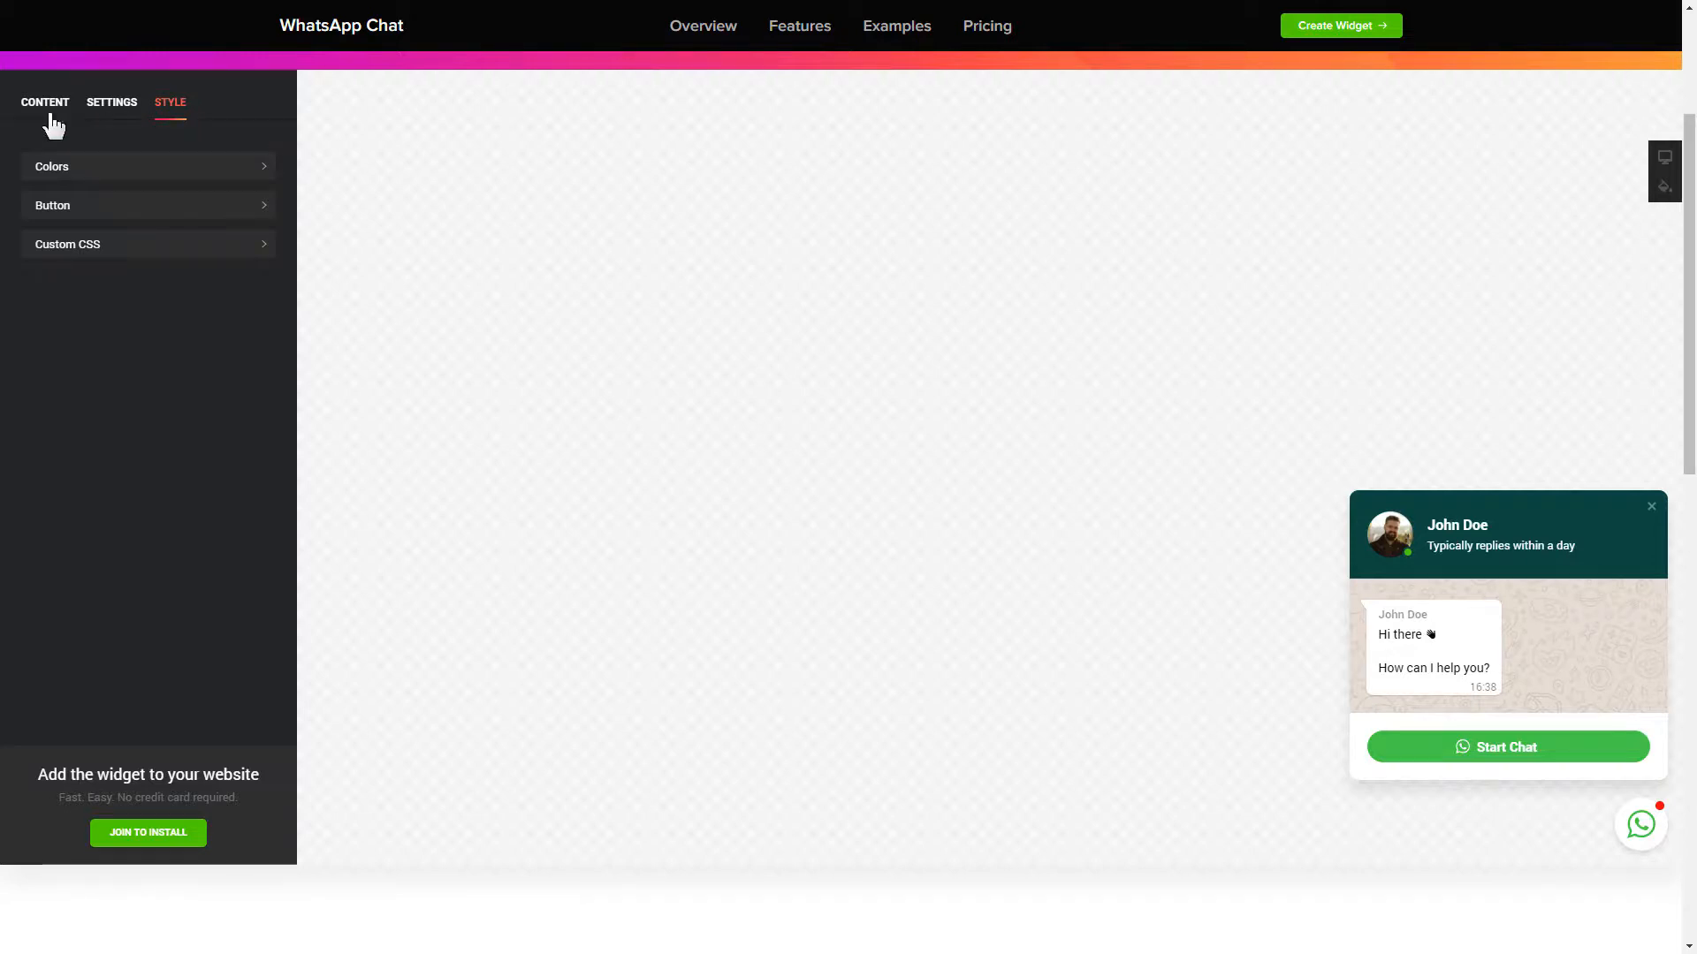
click(44, 102)
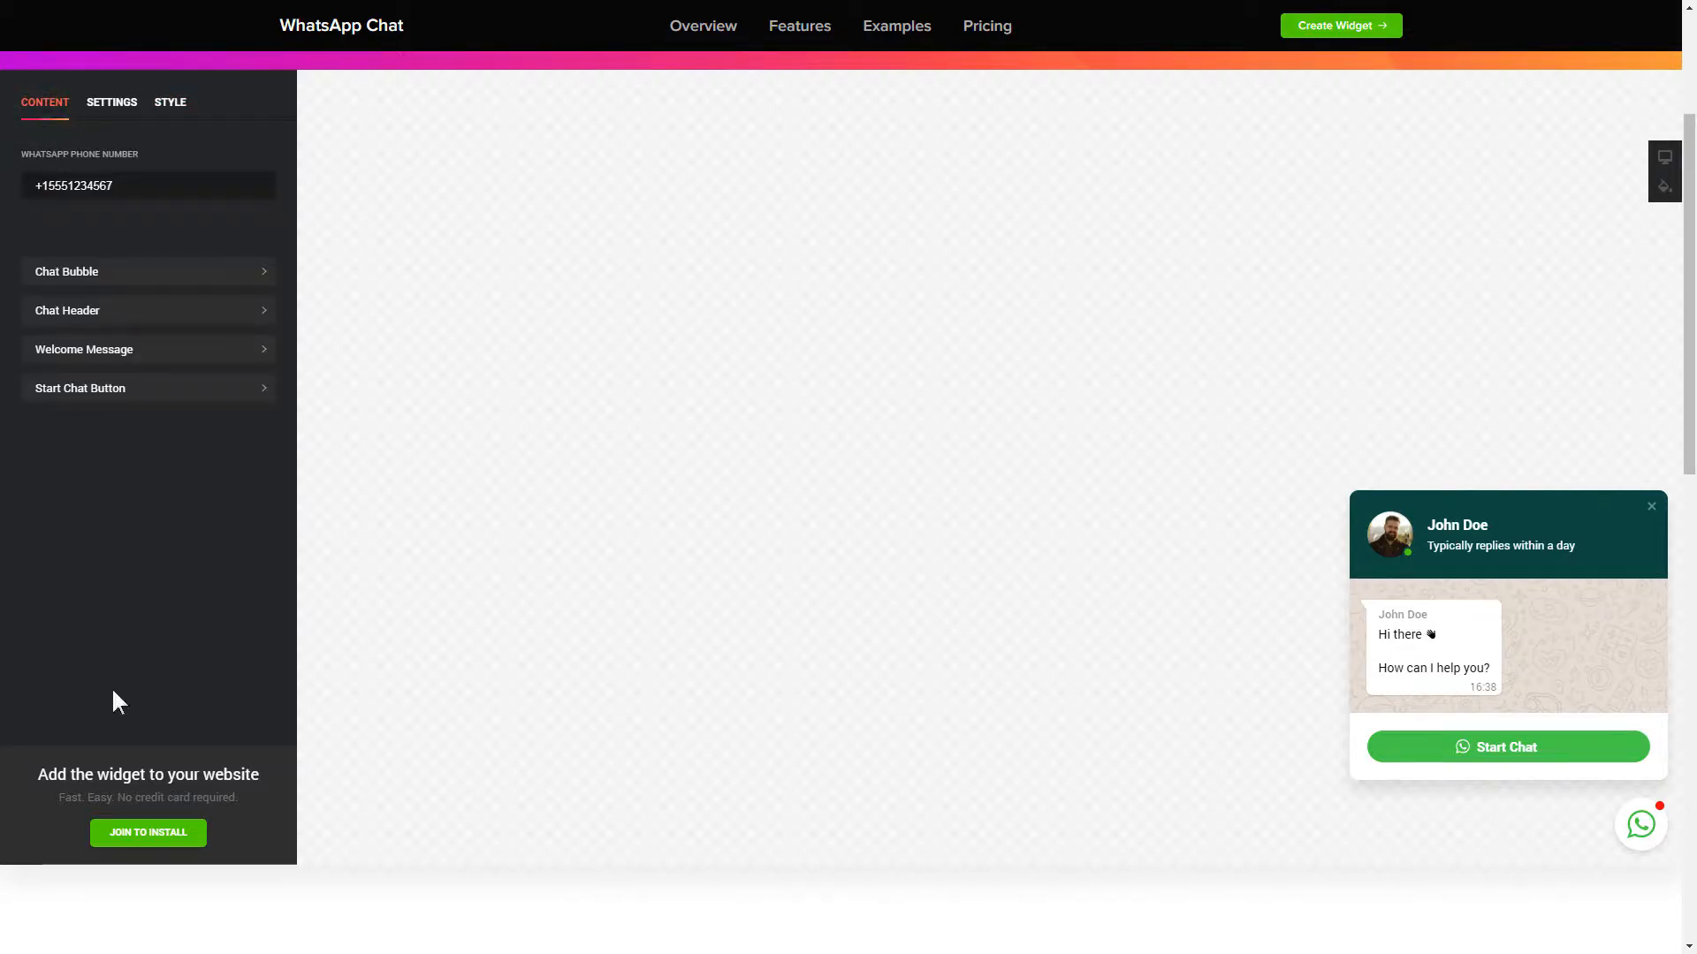
- Sign up with the example@elfs email, preview the chat window, and save the widget
click(148, 833)
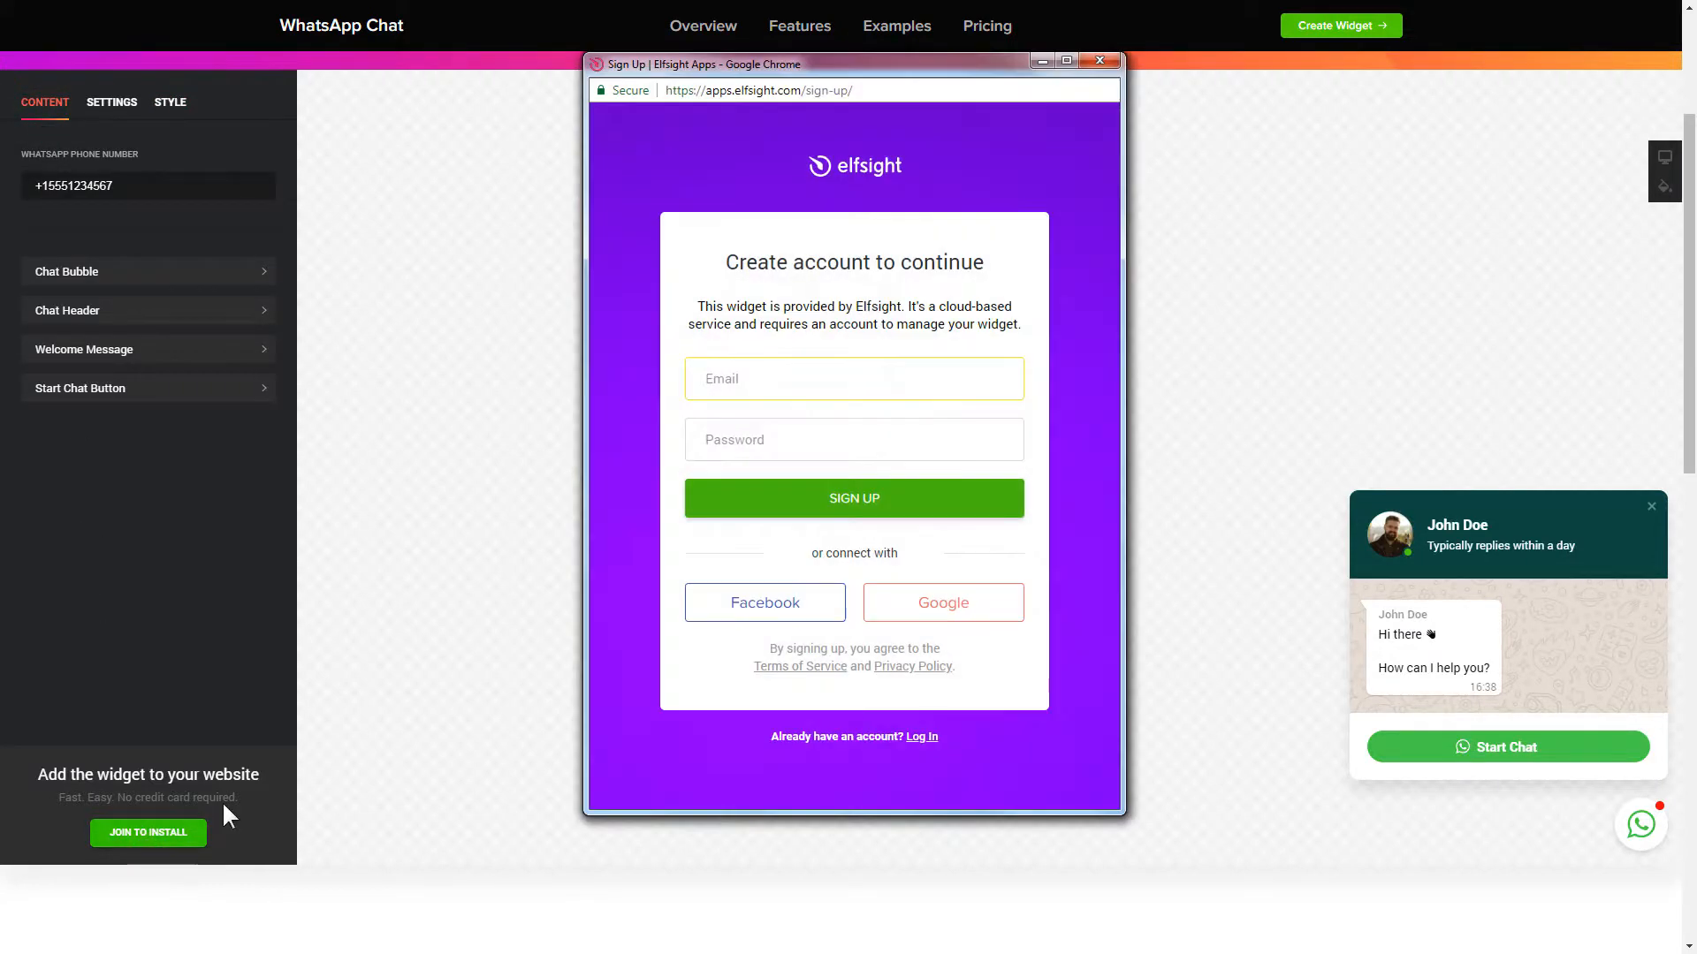
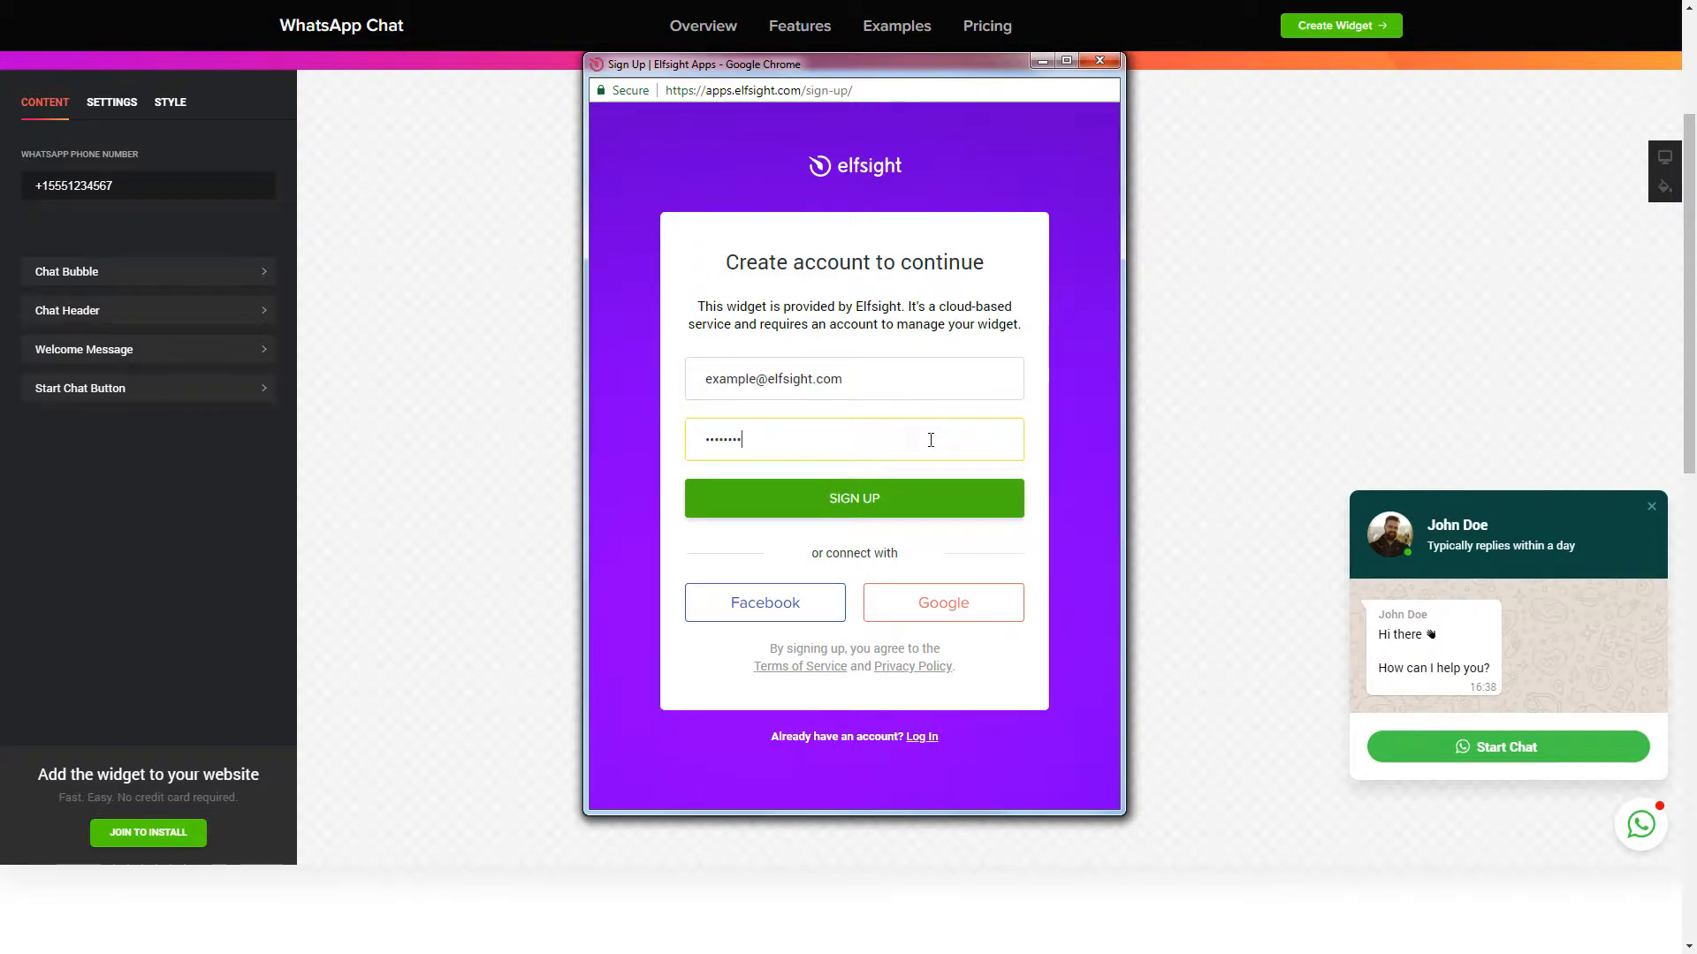
click(853, 498)
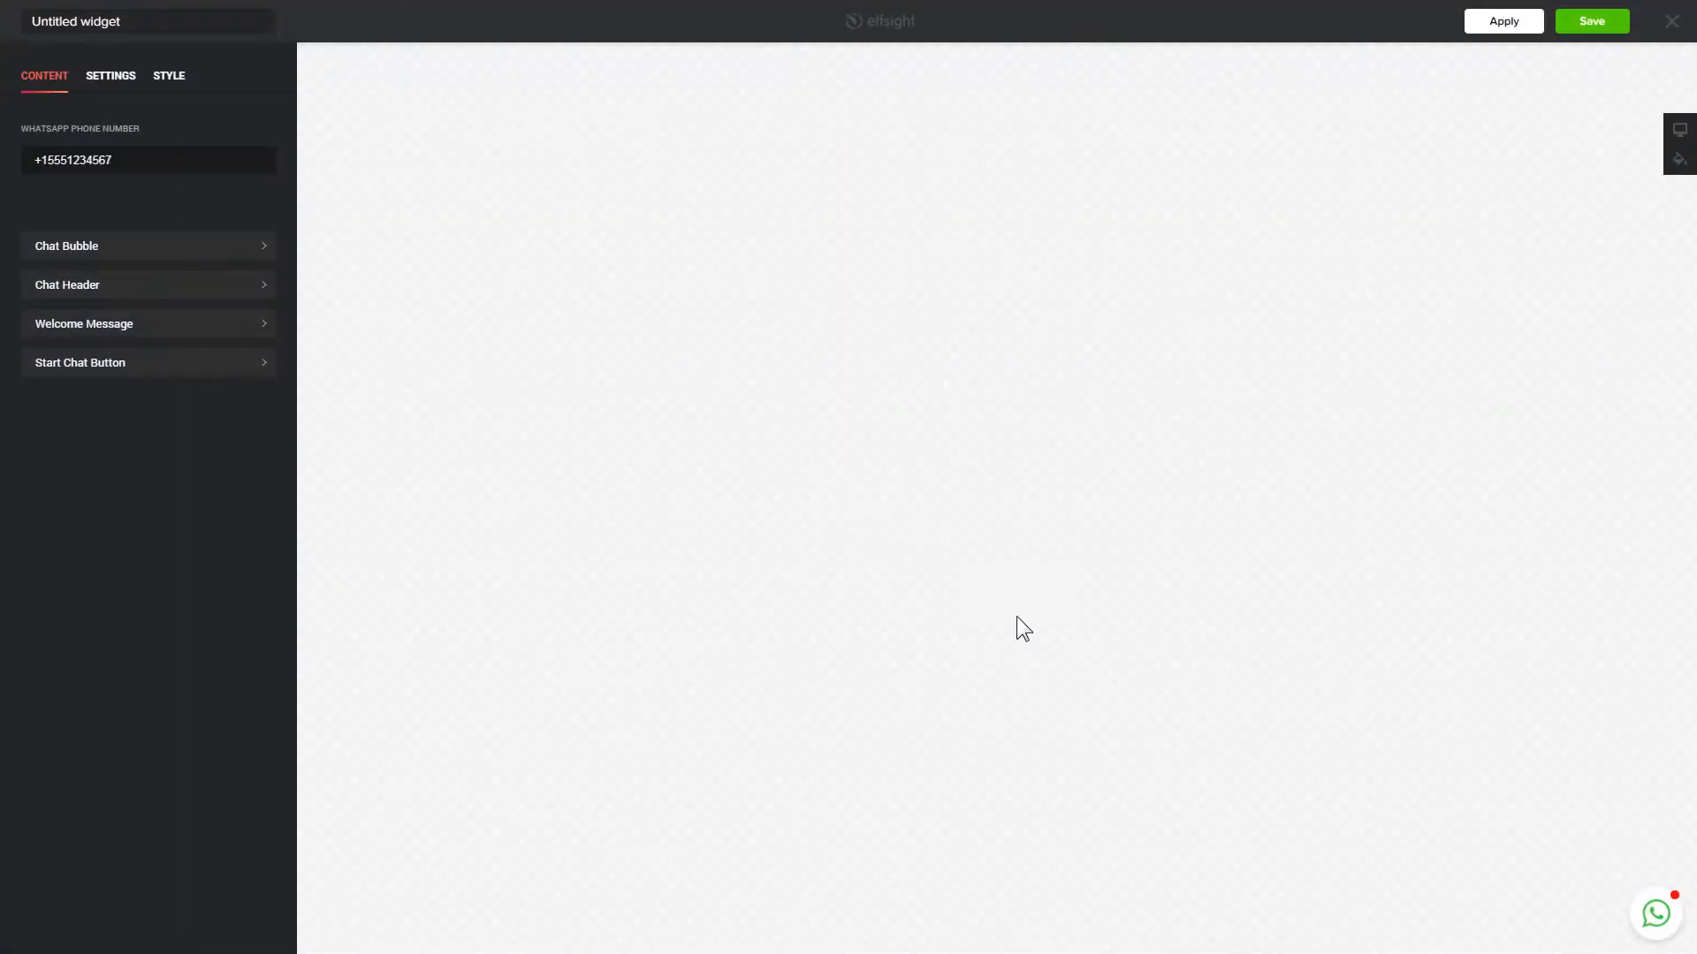
click(1655, 912)
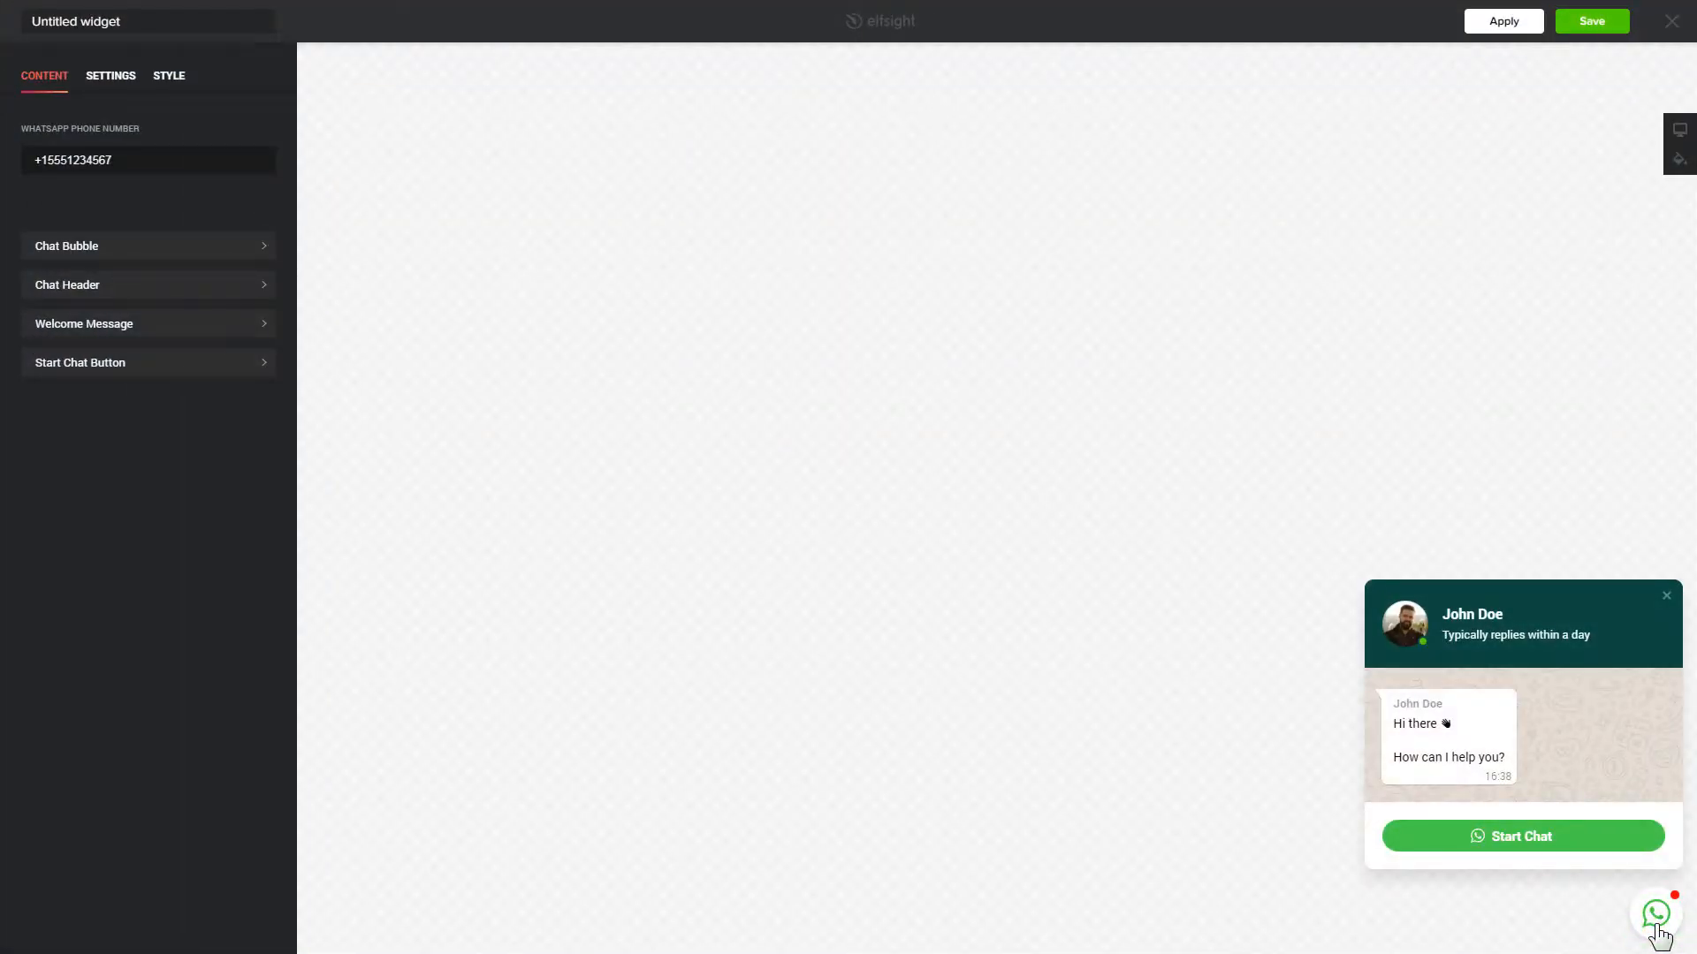
click(1669, 20)
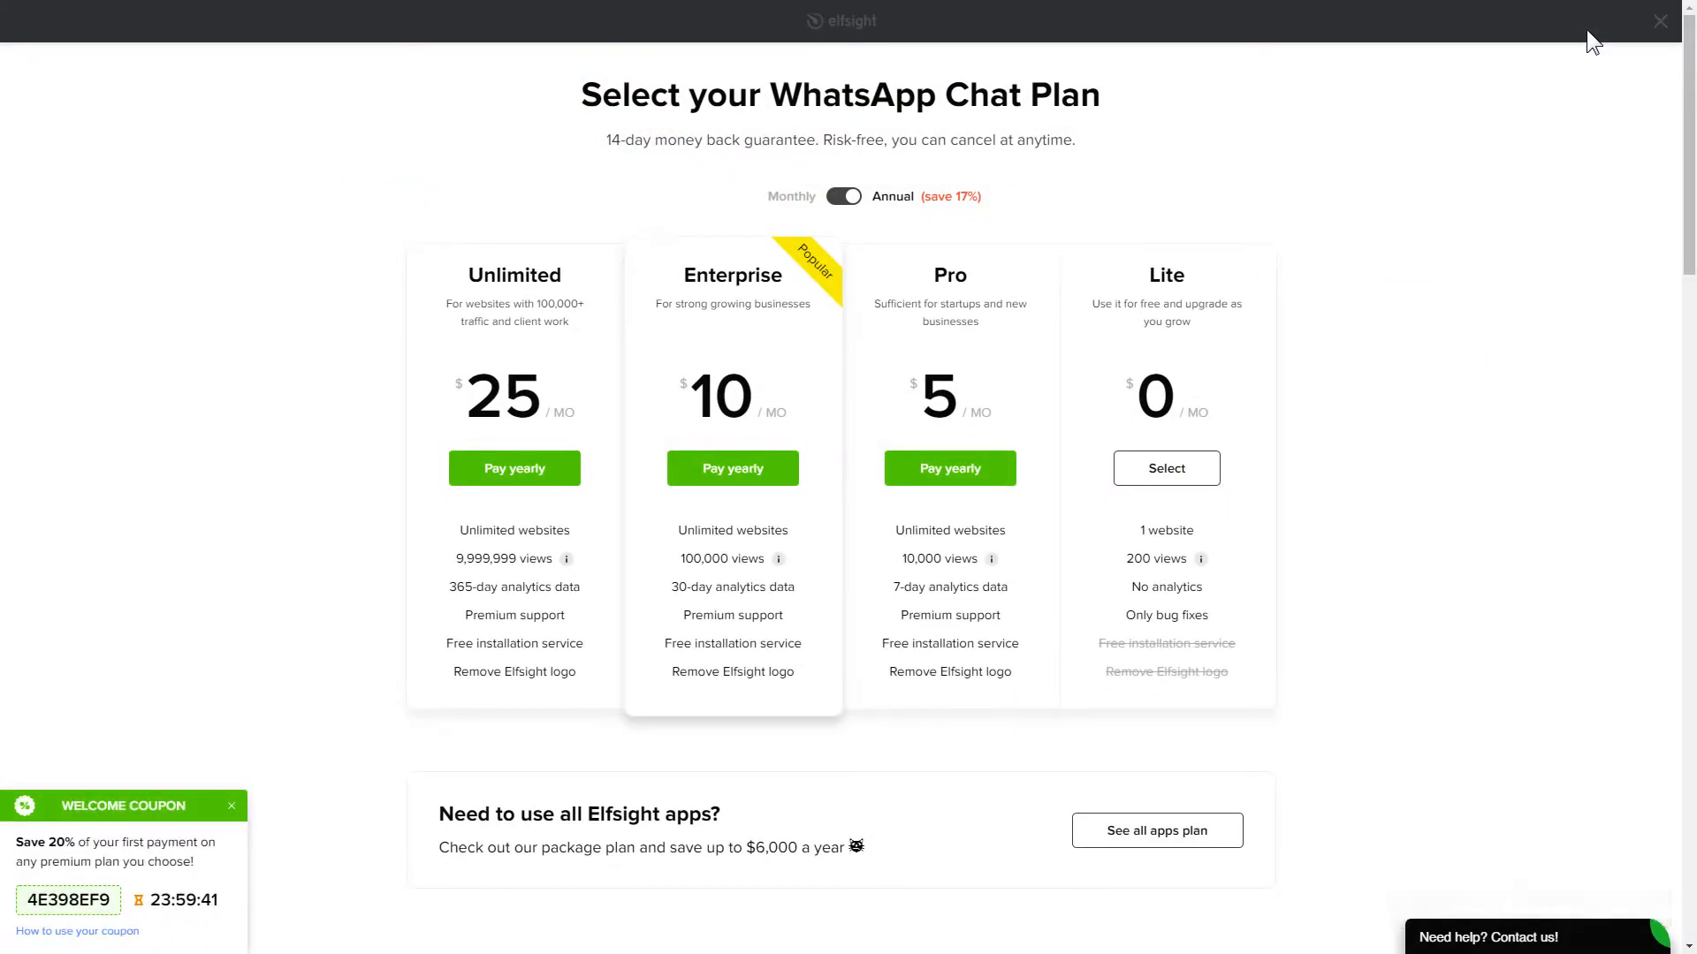
mouse_move(917, 357)
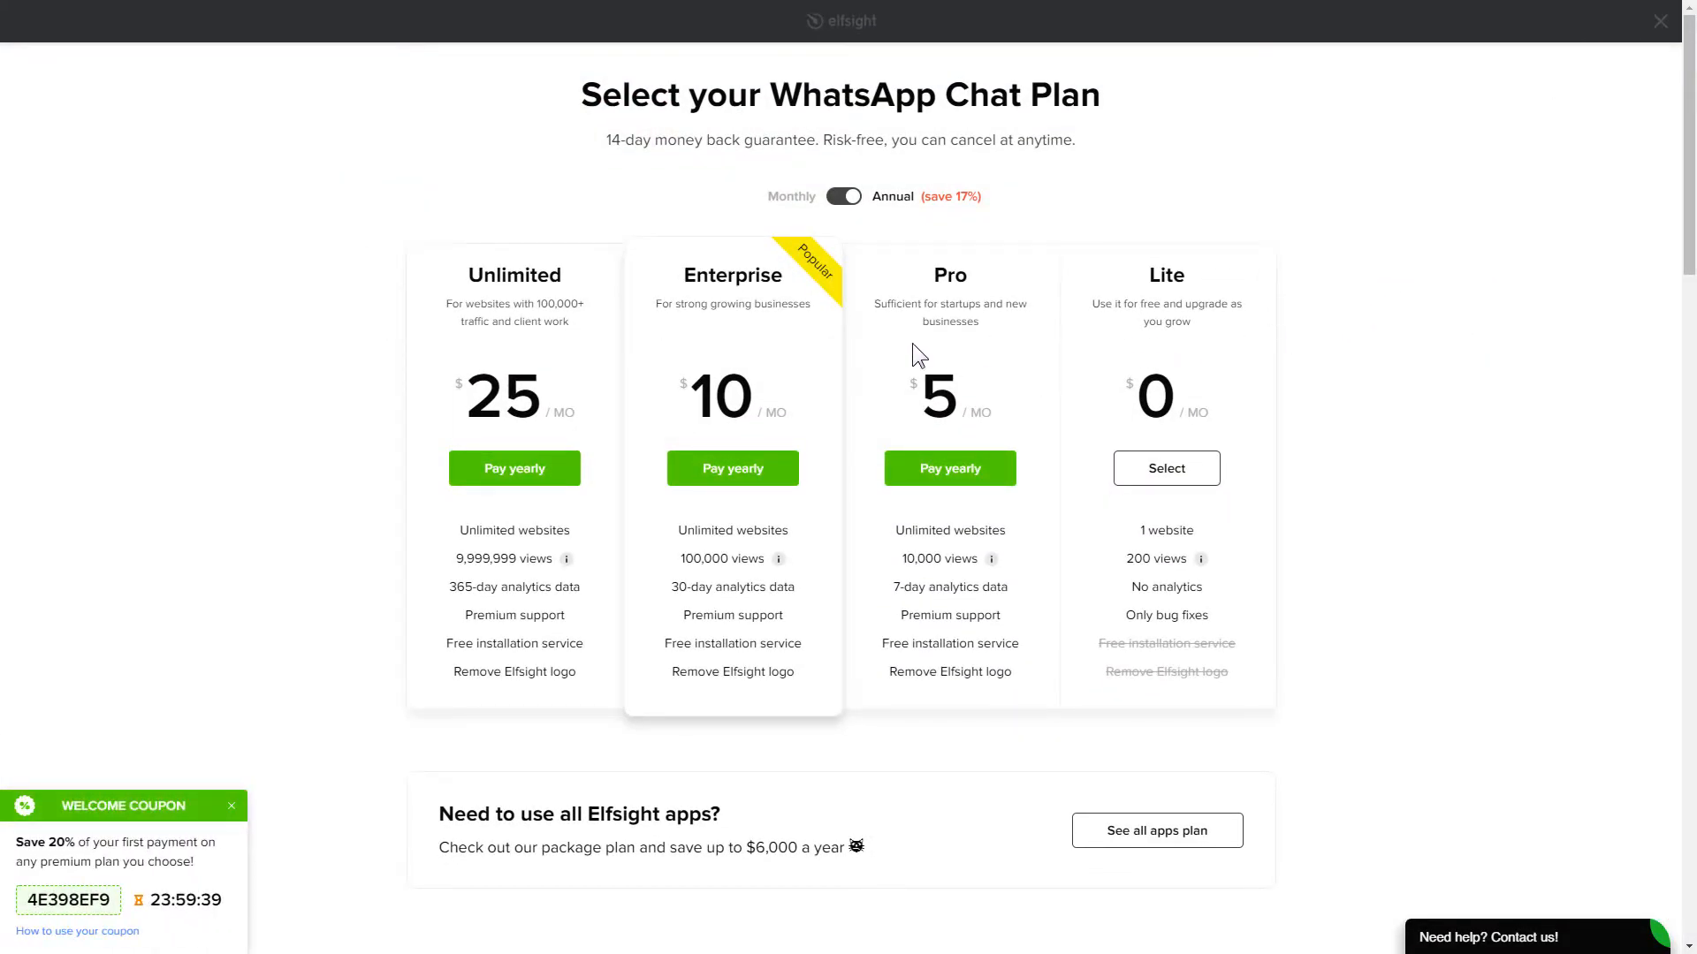
mouse_move(332, 476)
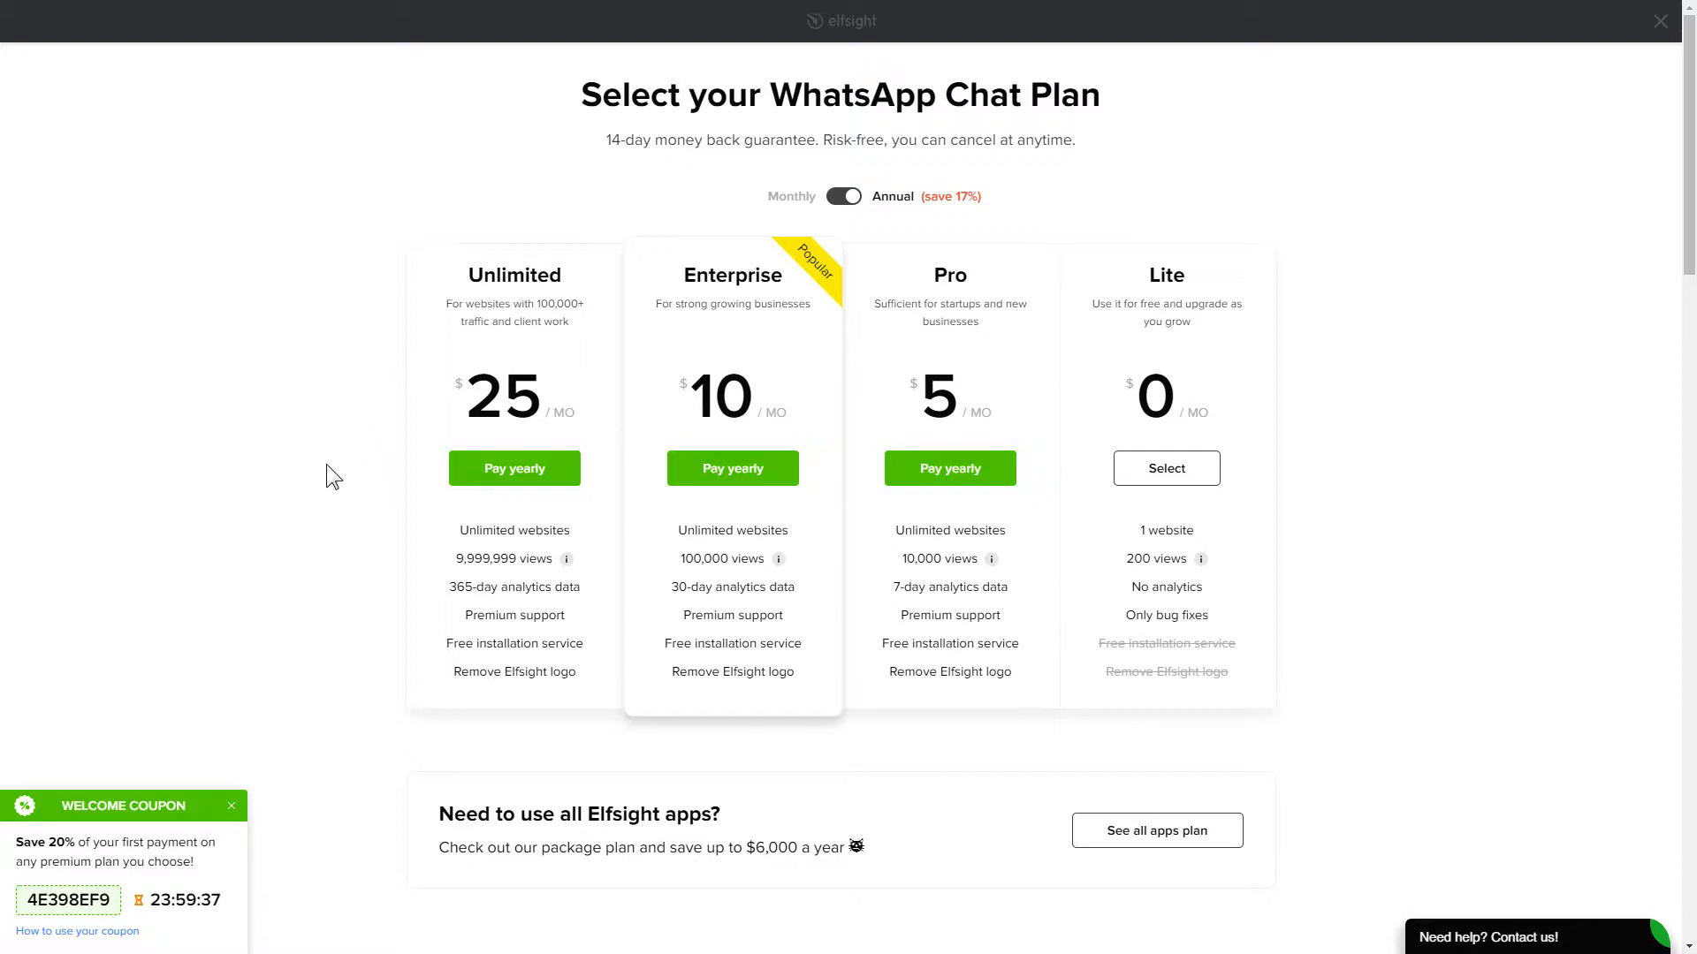
mouse_move(208, 815)
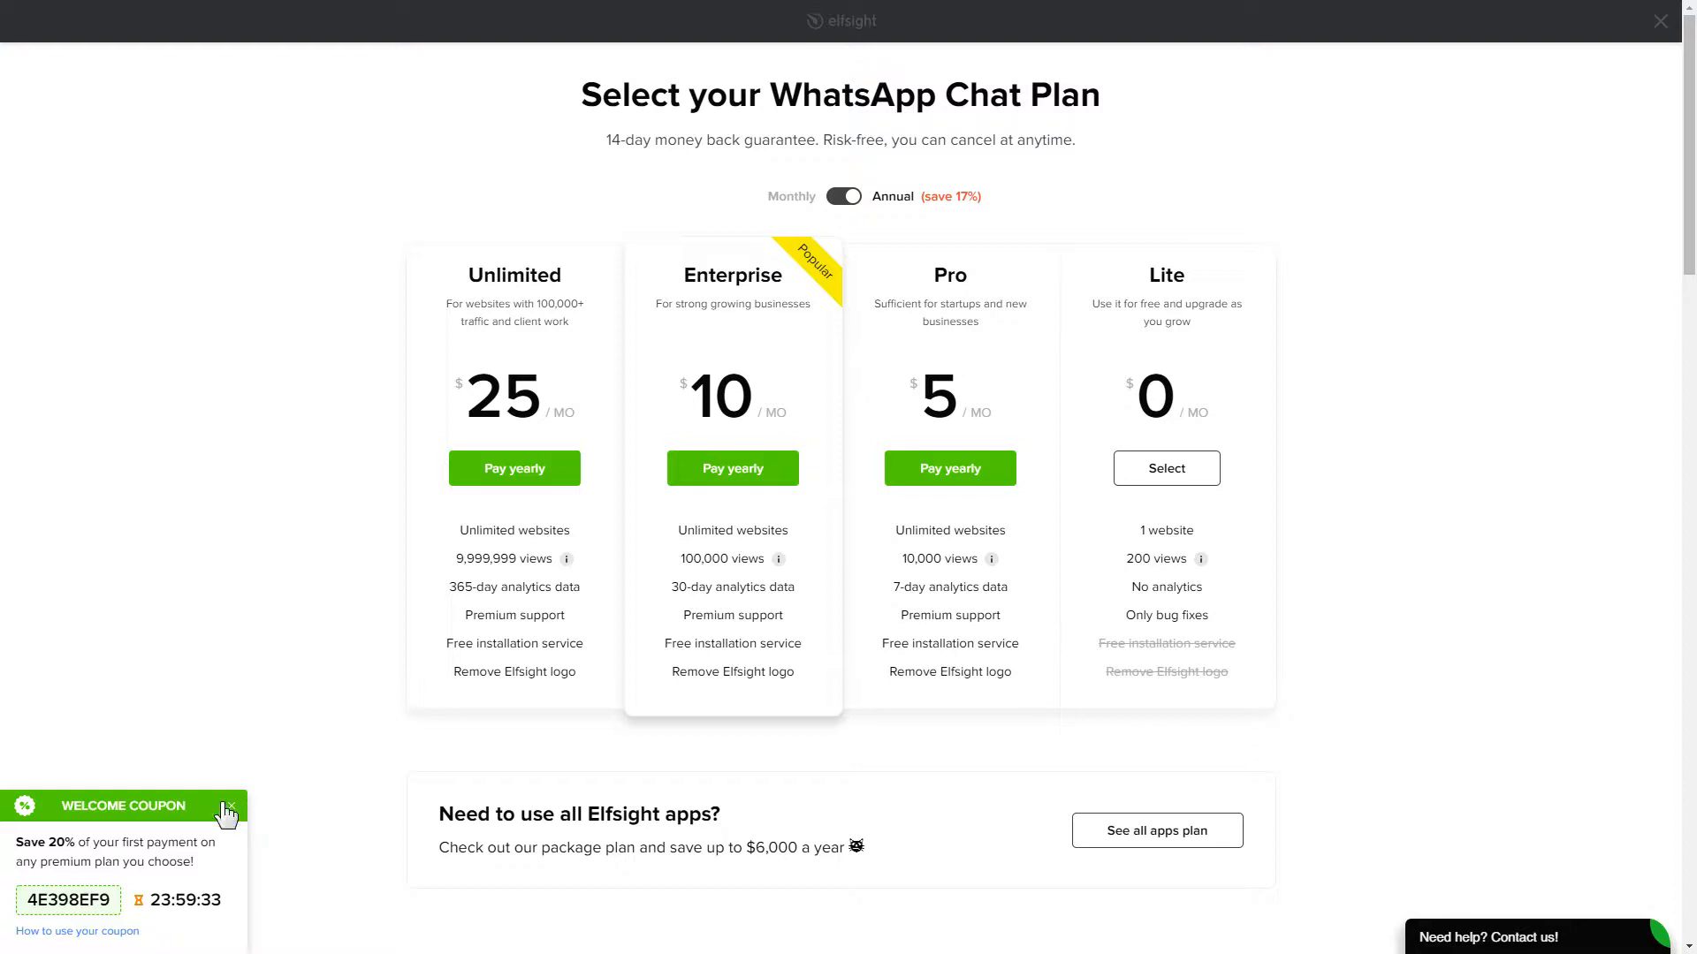
- Dismiss the welcome coupon, log into Webflow, and open the Elfsight Test project
click(1166, 467)
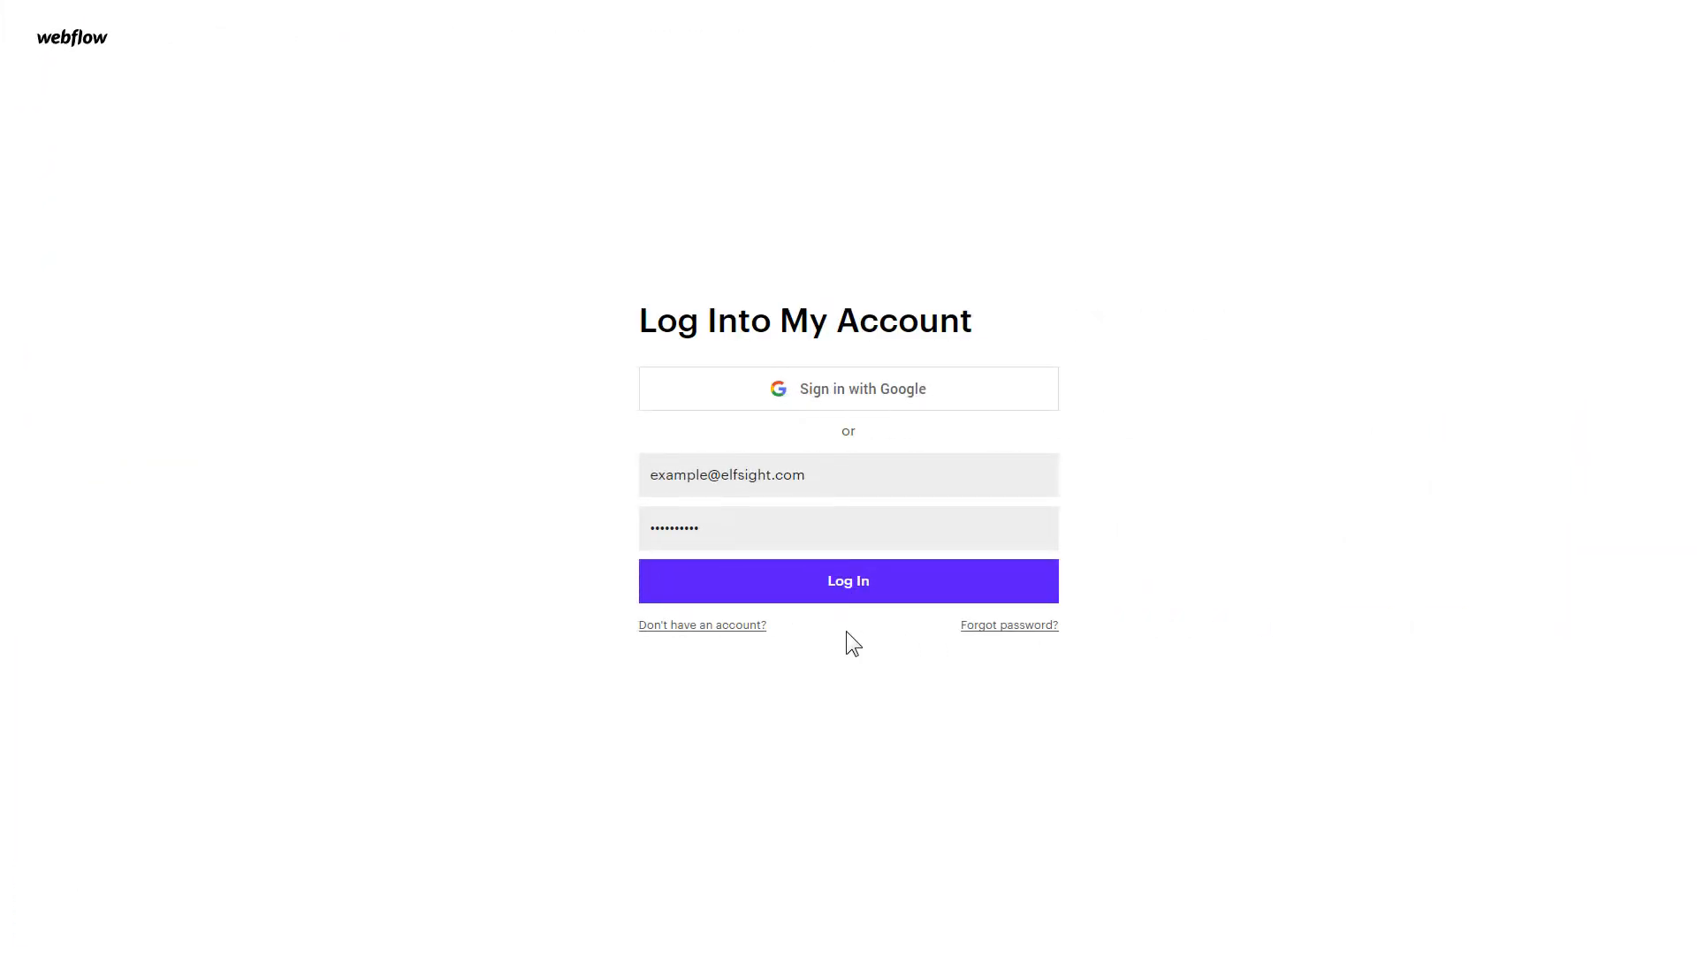
click(847, 581)
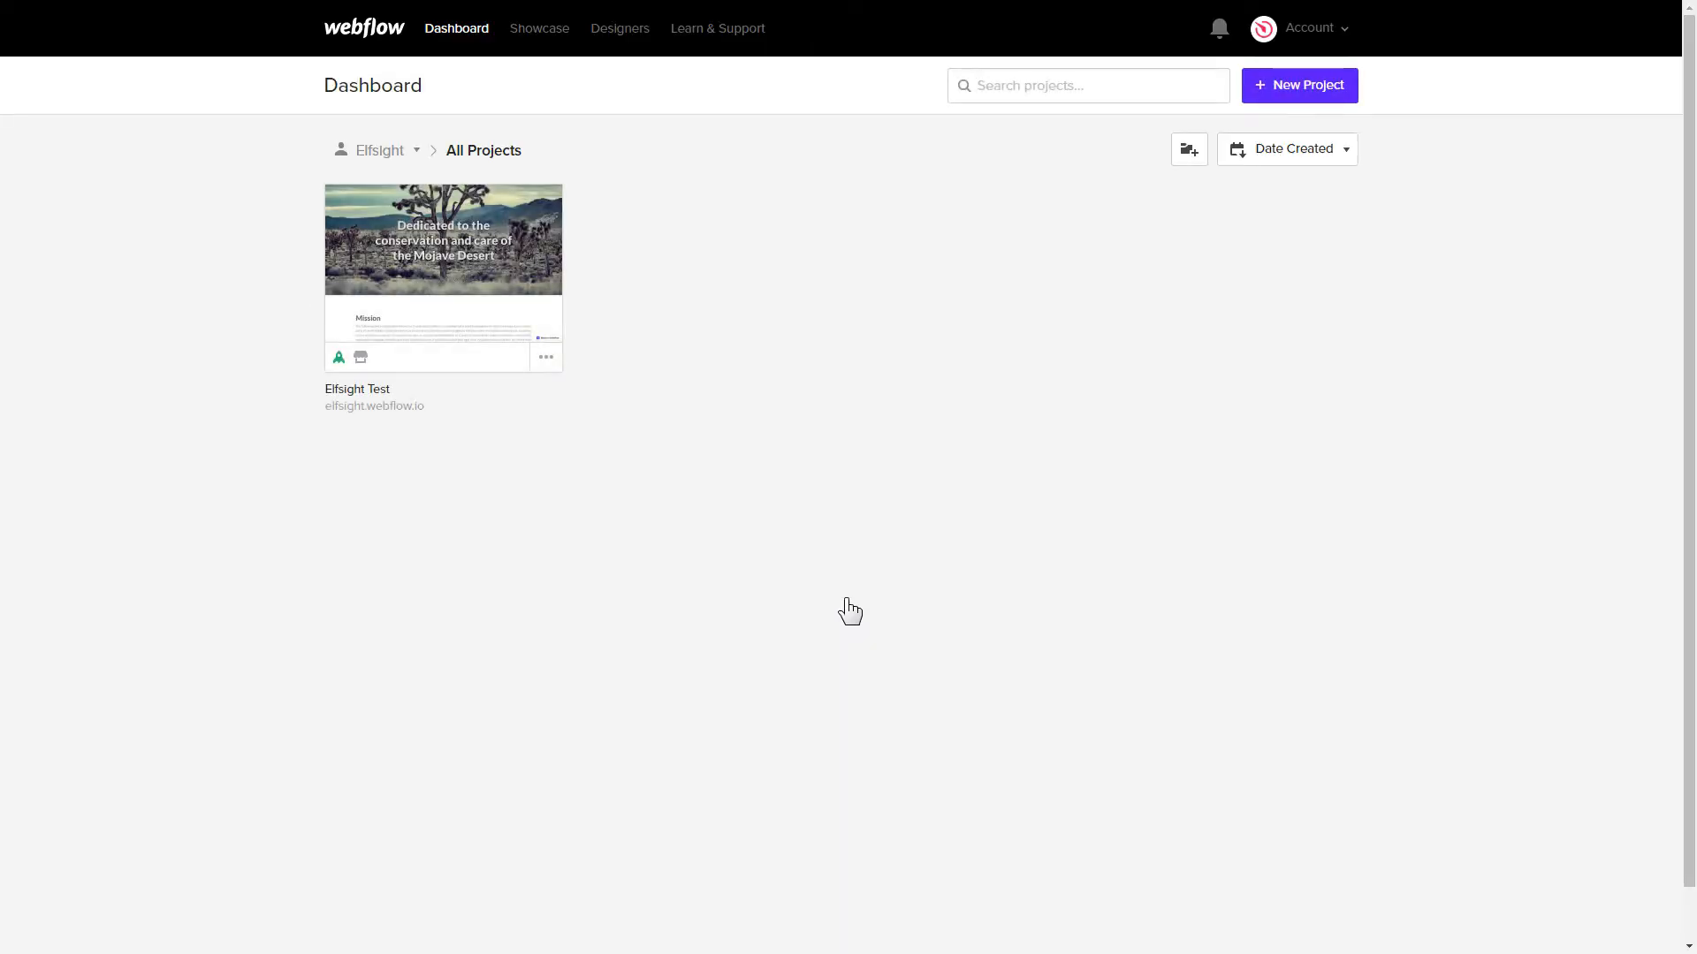
click(442, 262)
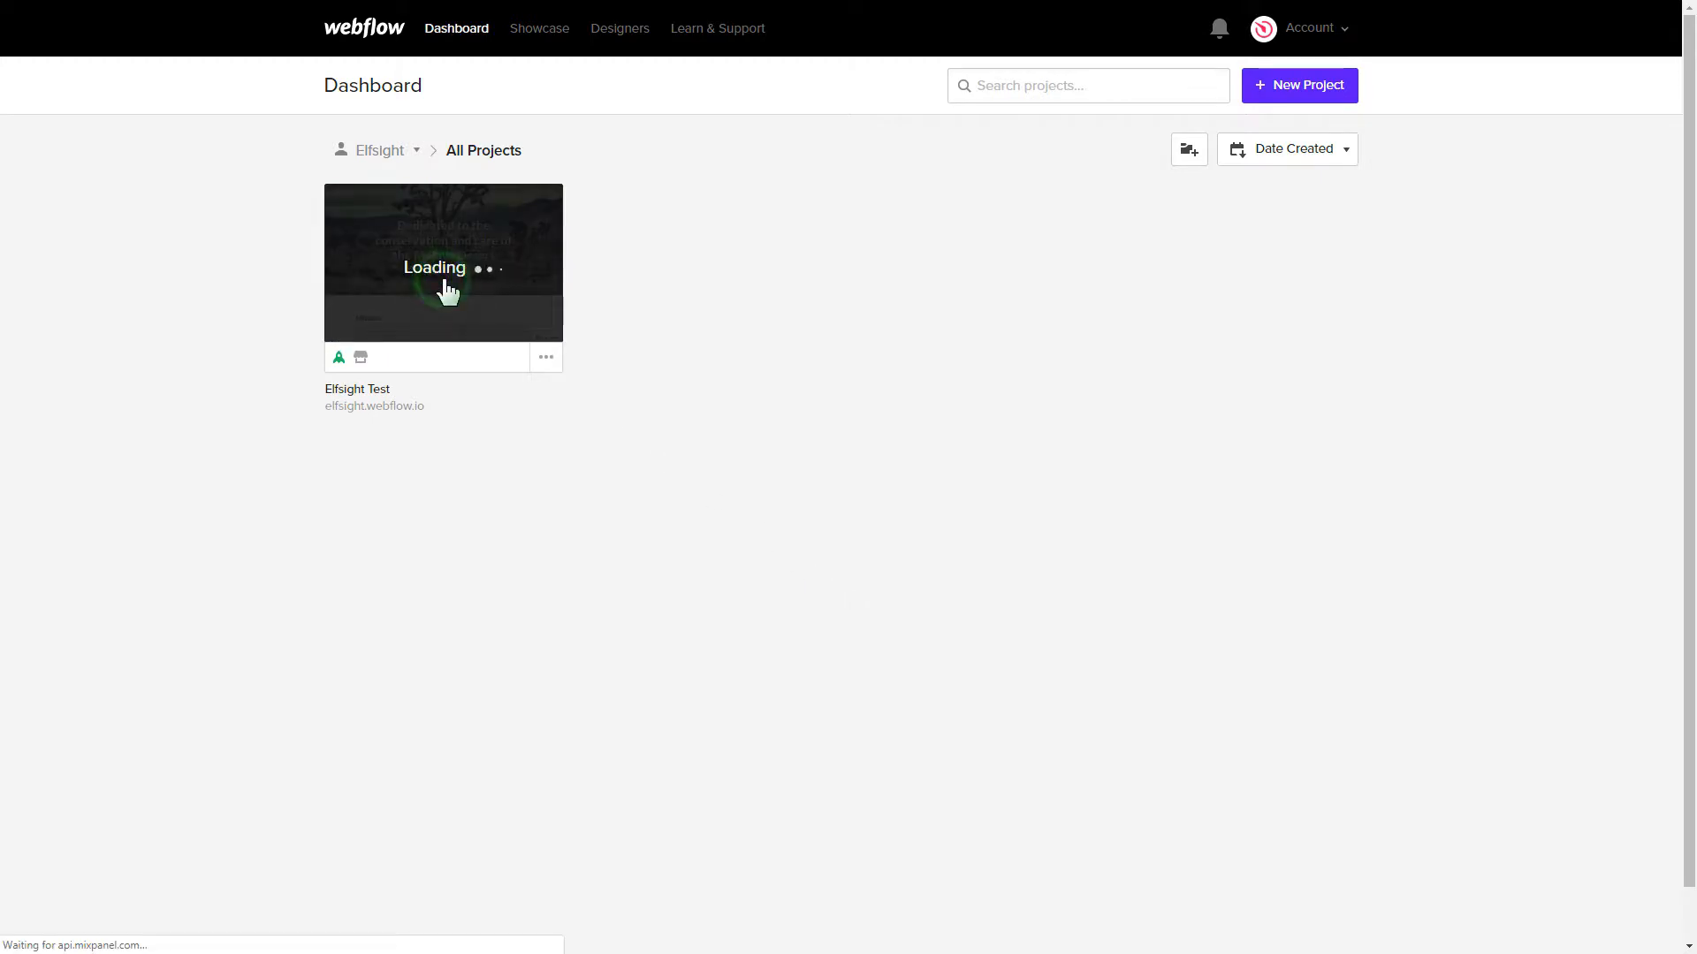
click(443, 260)
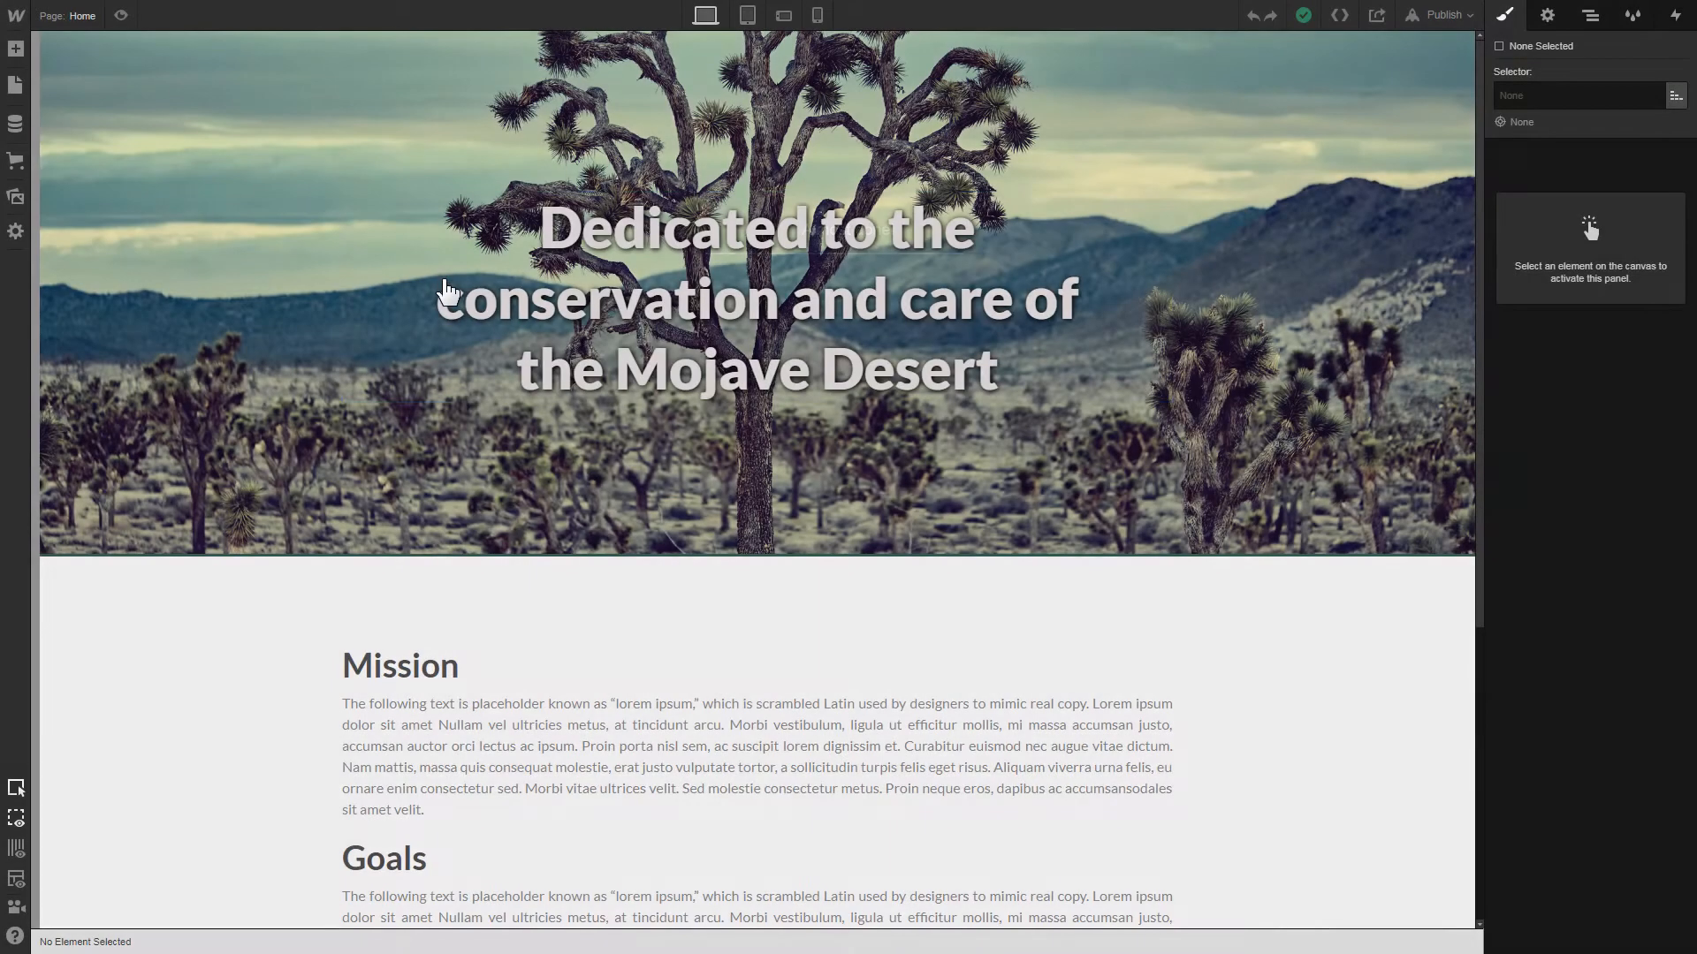
- Scroll the Home page to the Mission section and find HTML Embed in the Add panel
scroll(down, 3)
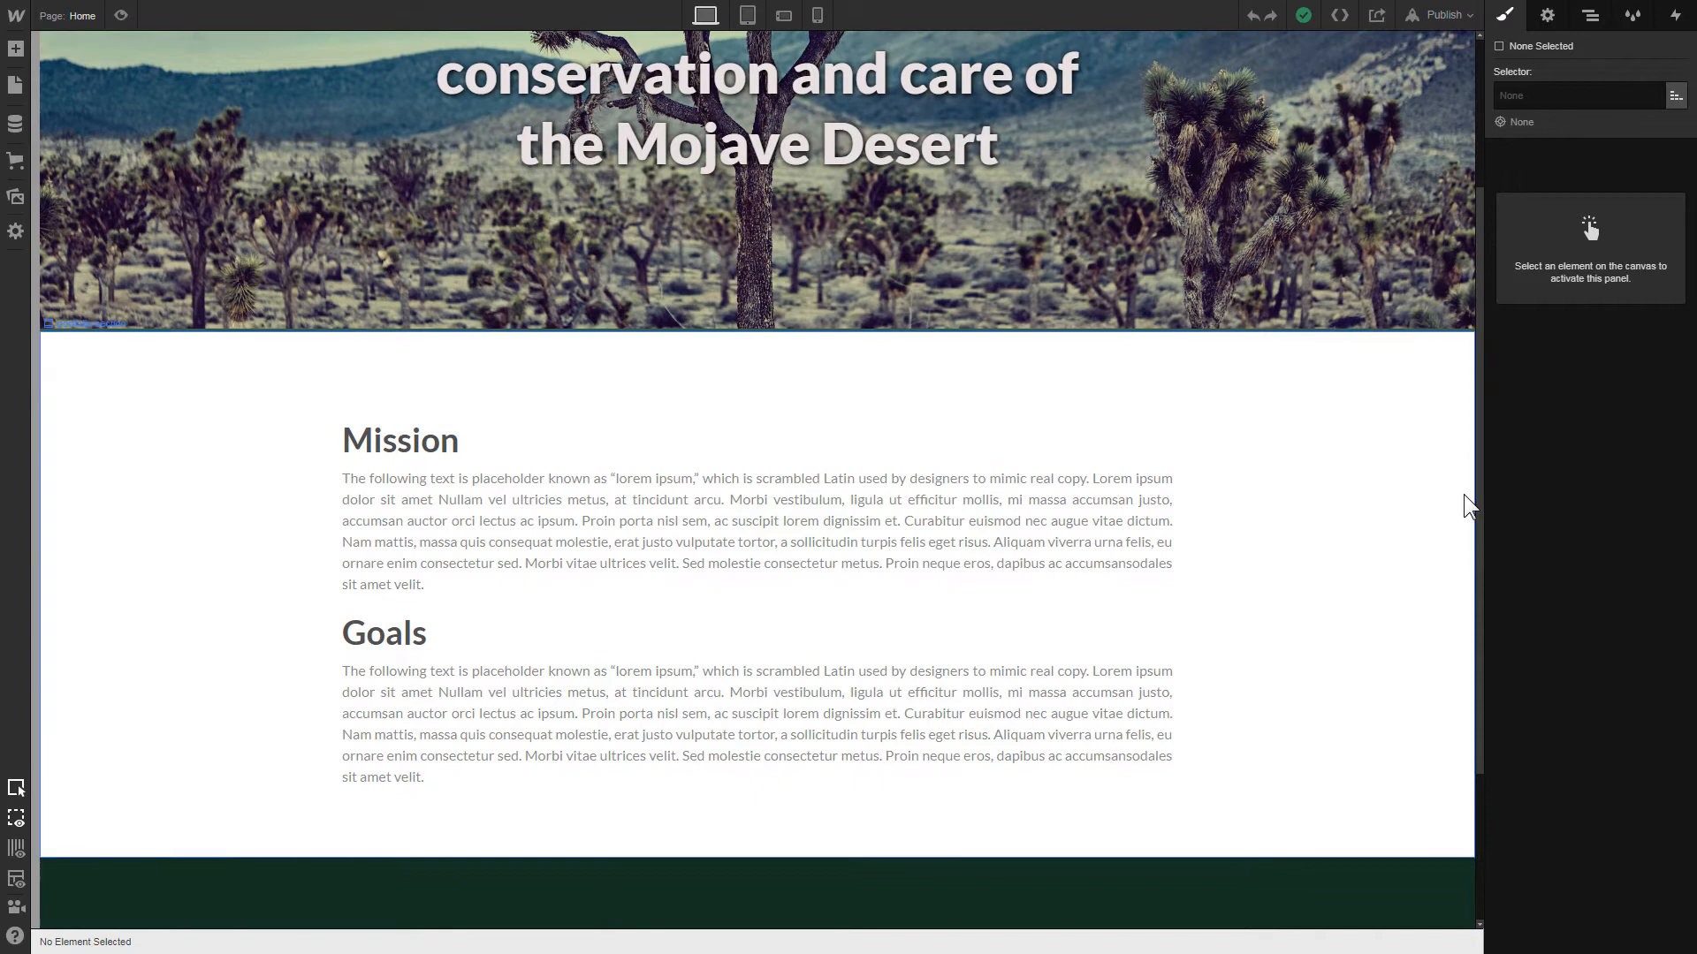
click(15, 49)
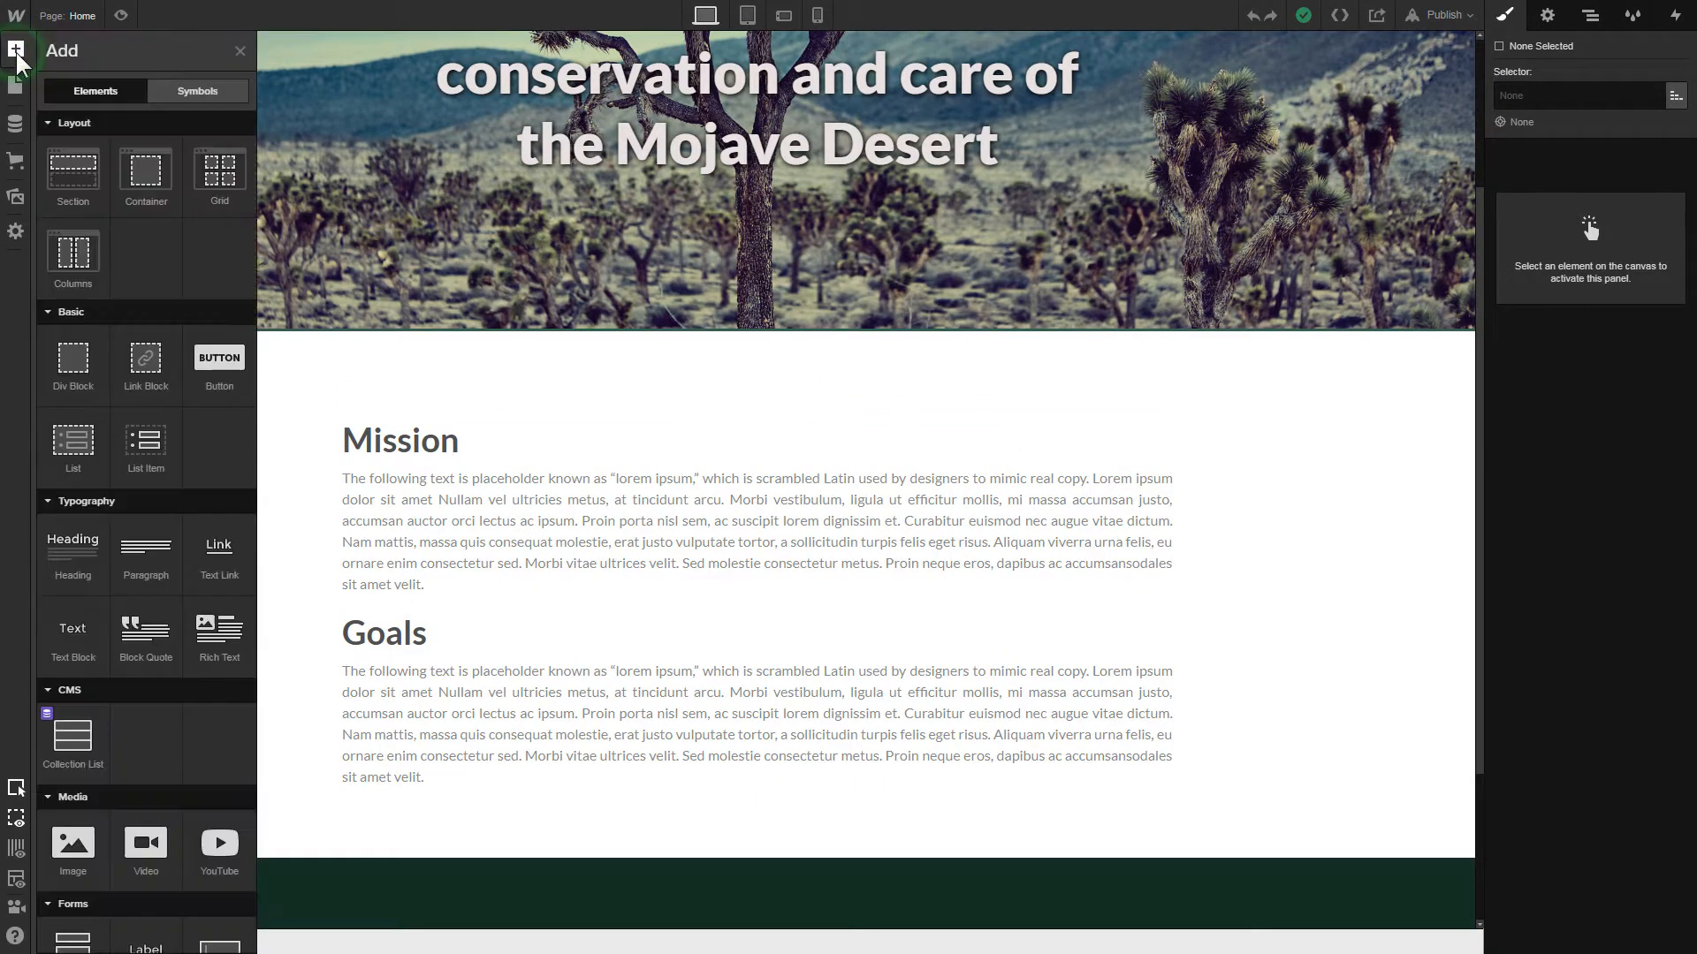
scroll(down, 3)
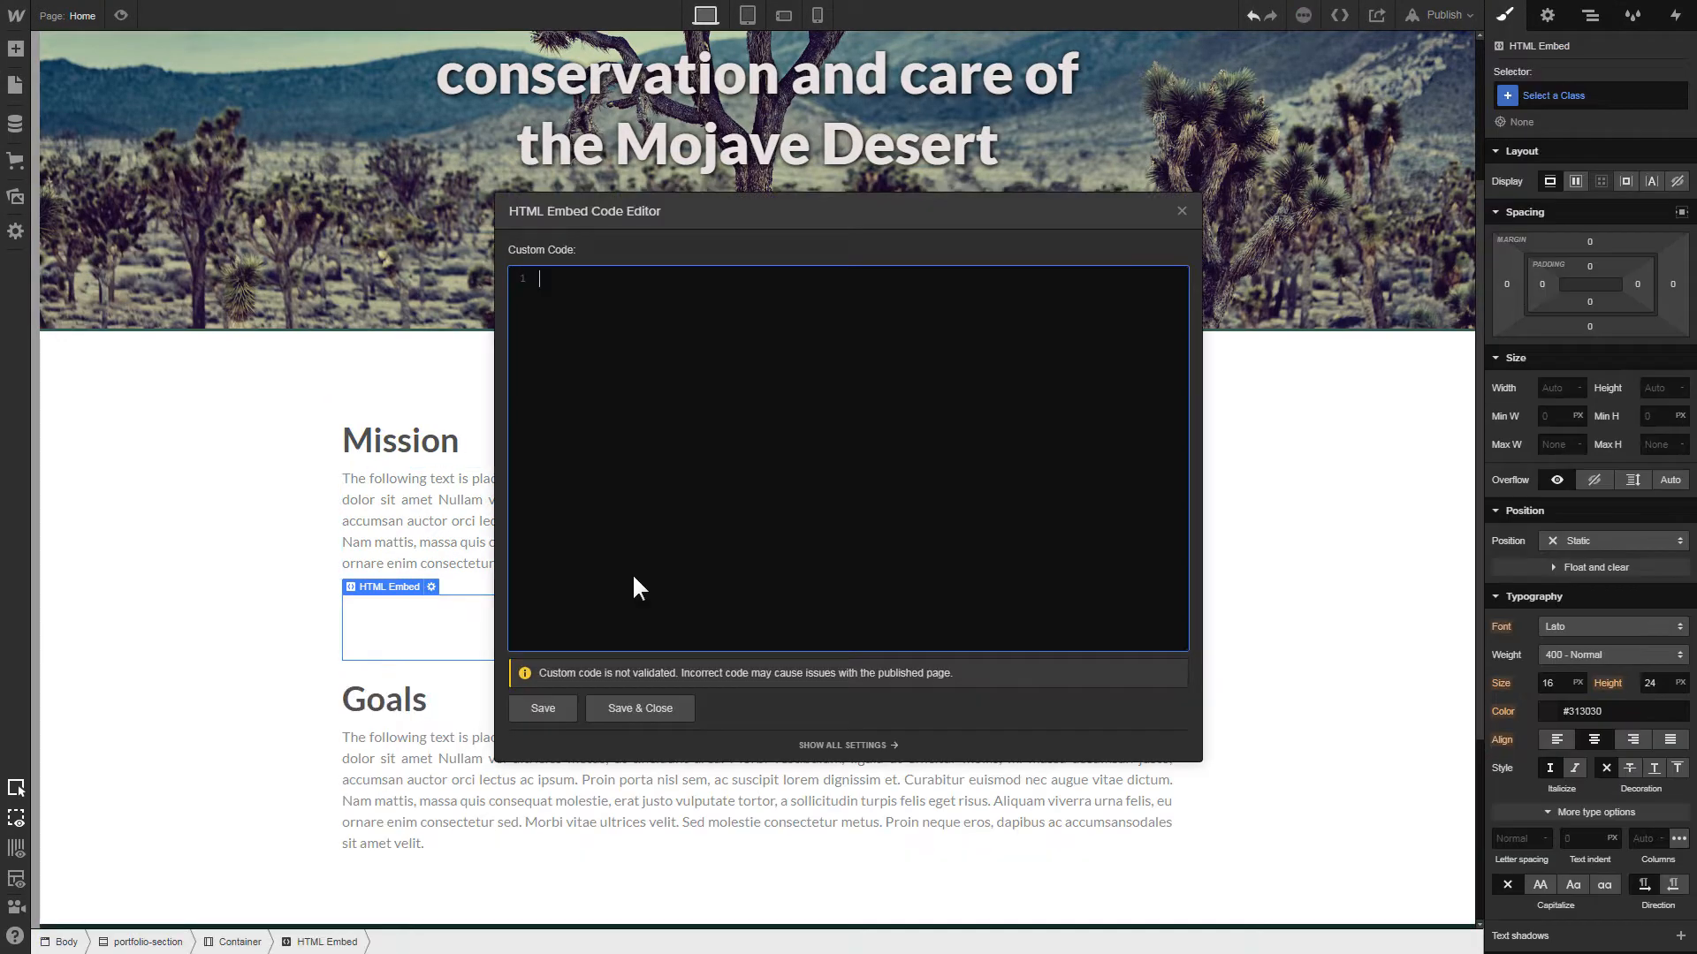
- Paste the copied Elfsight widget script into the HTML Embed and save it
right_click(637, 588)
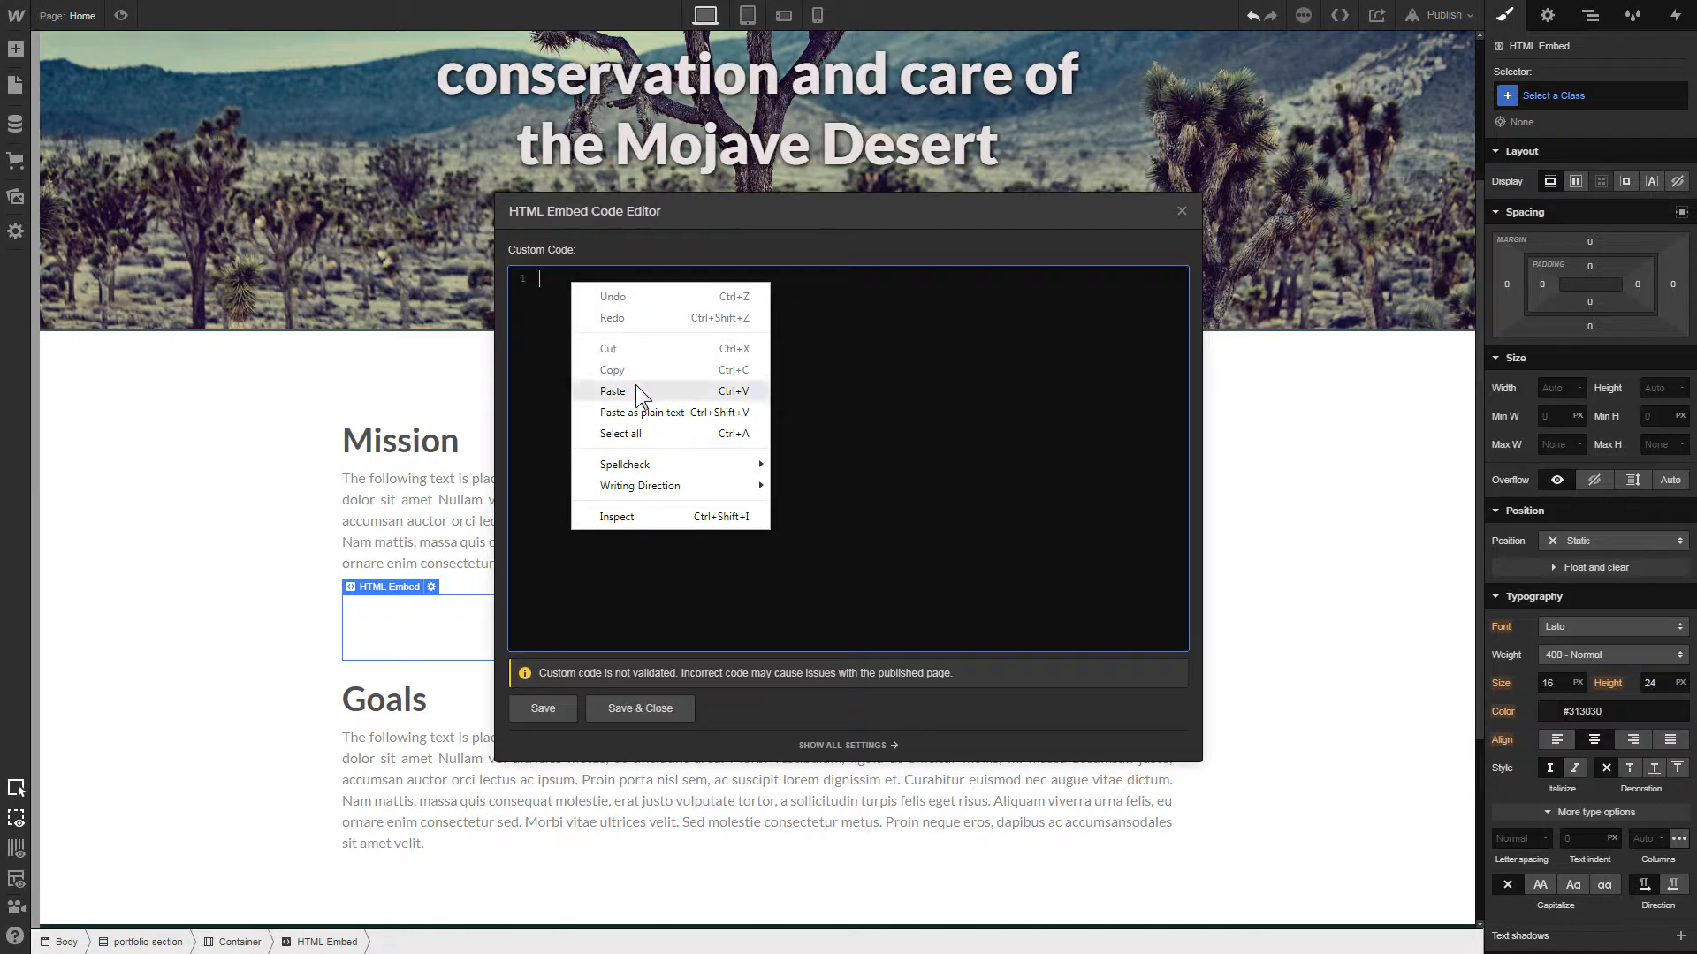
click(612, 391)
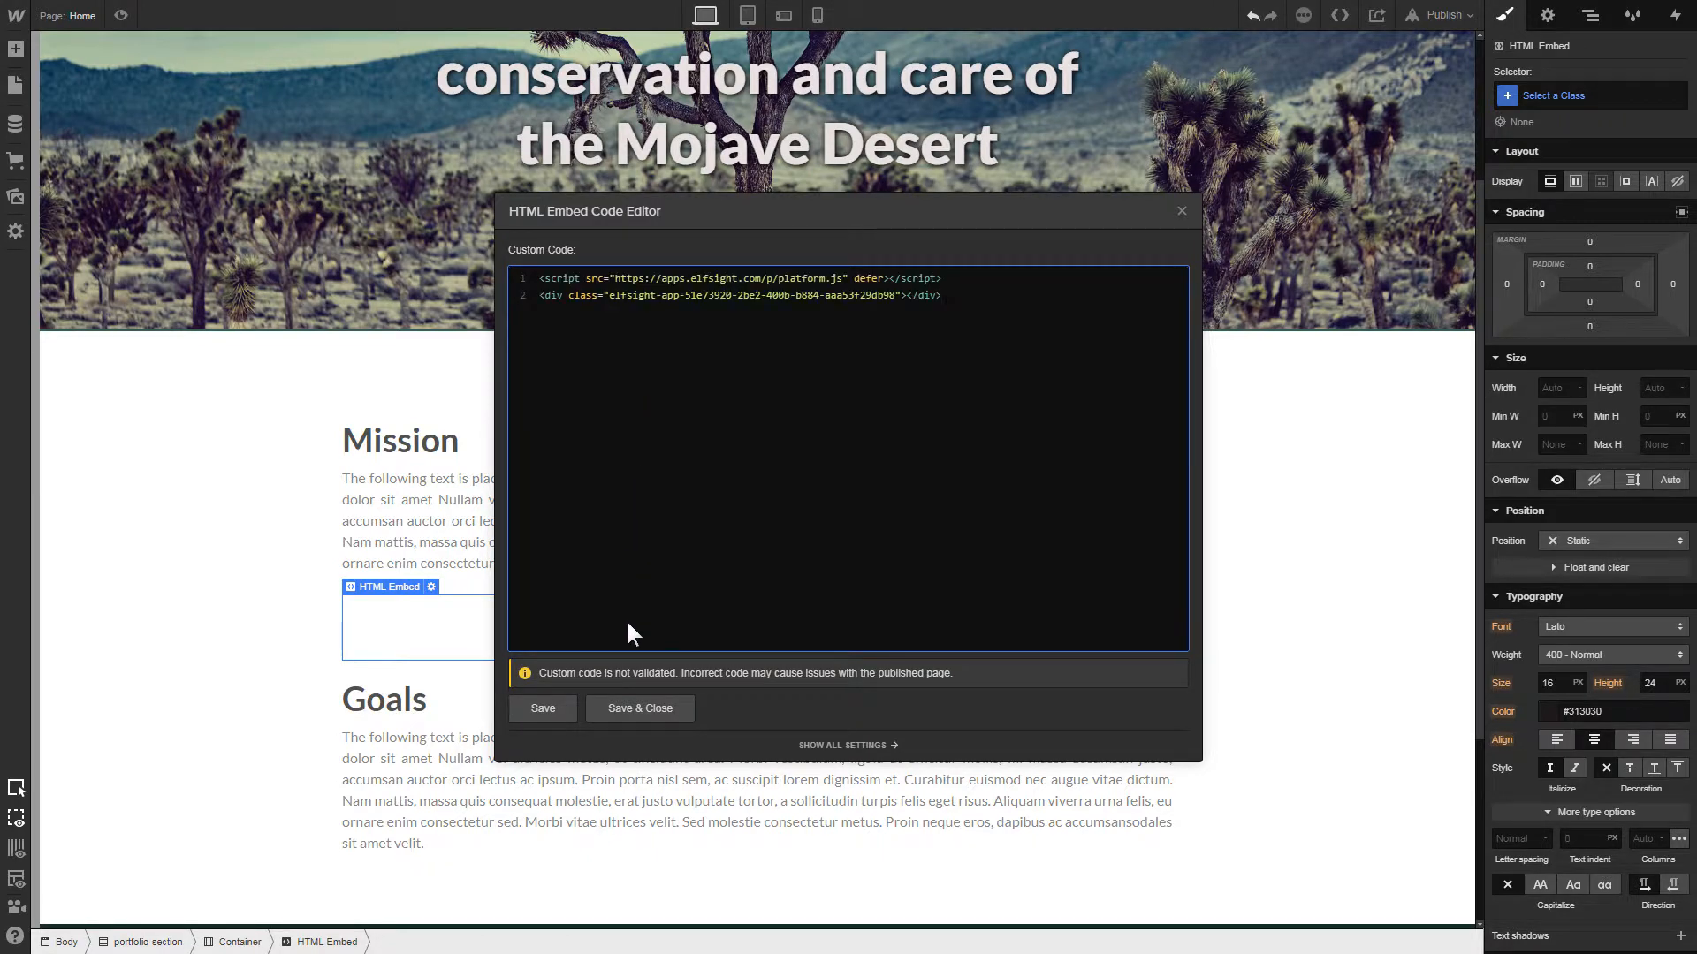
click(638, 708)
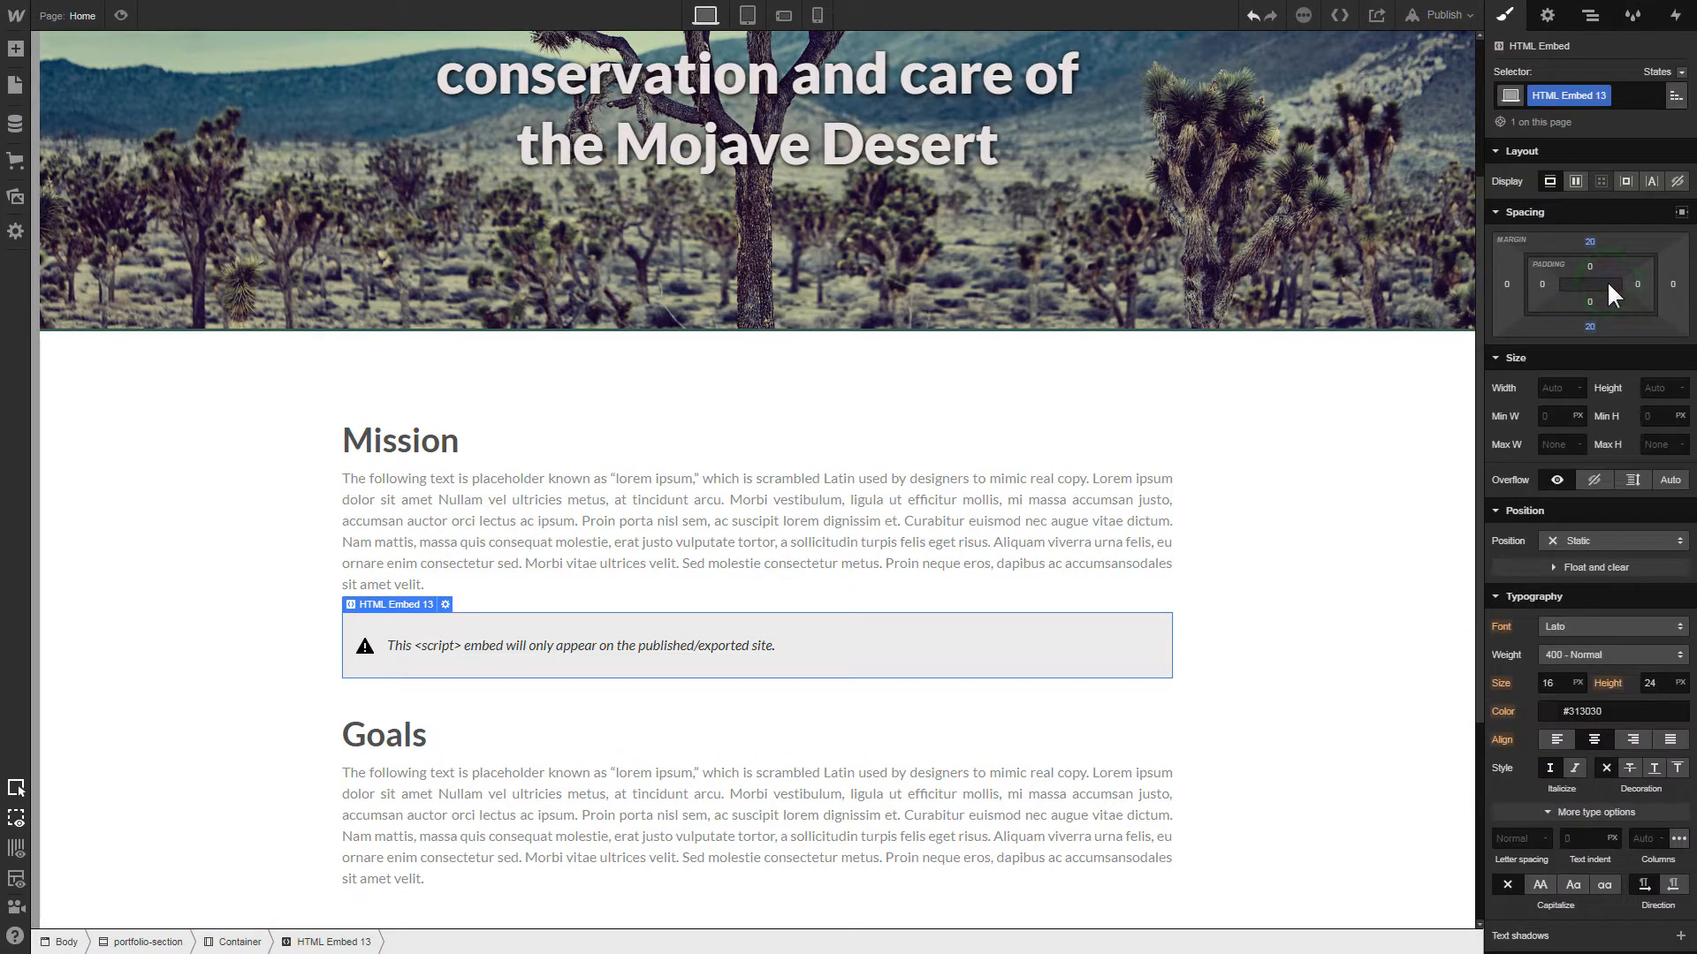
- Publish to elfsight.webflow.io, open the live site, and open the WhatsApp chat window
click(1440, 14)
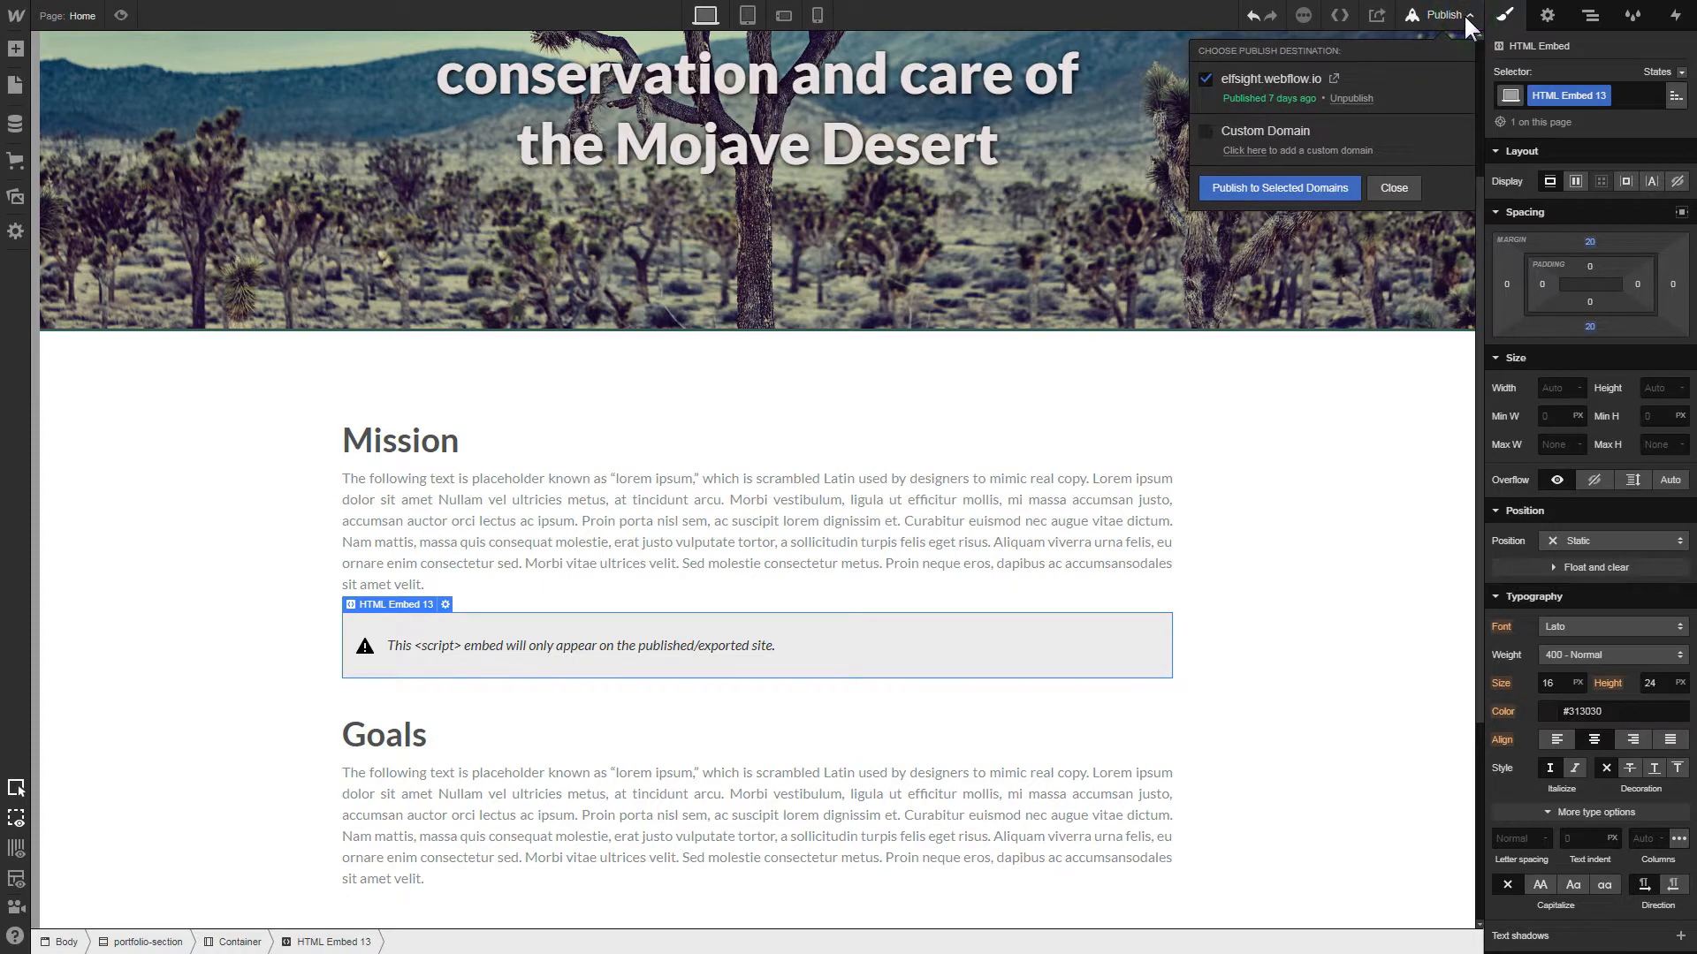
click(1278, 188)
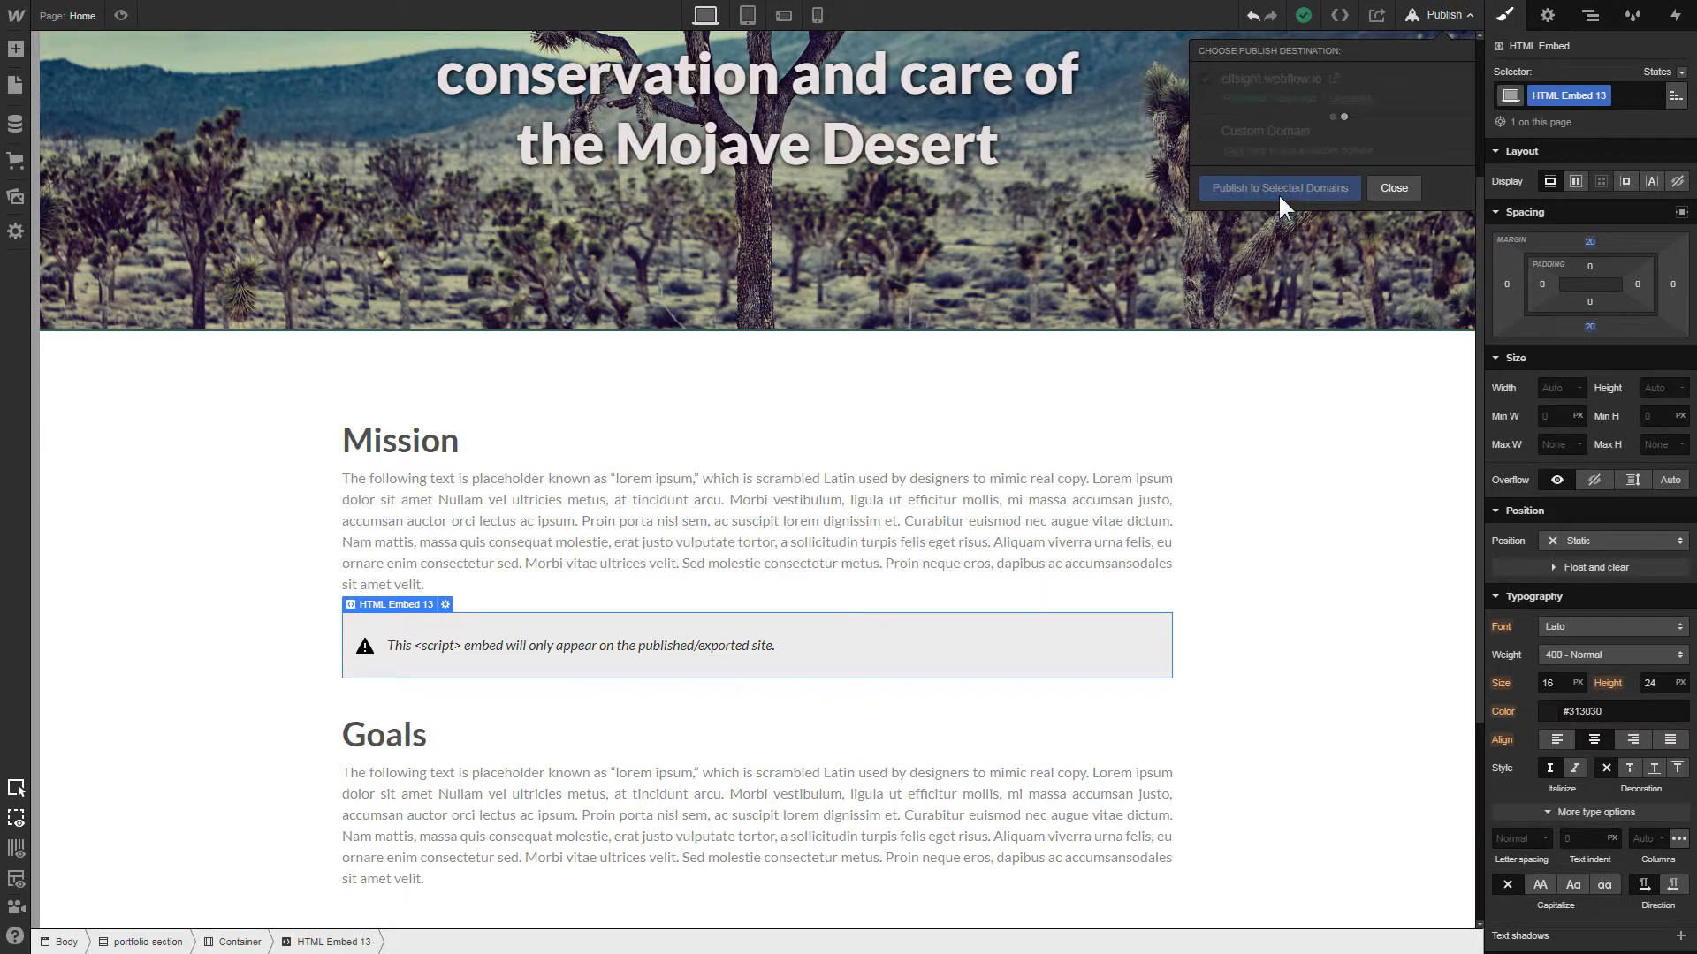
click(1279, 187)
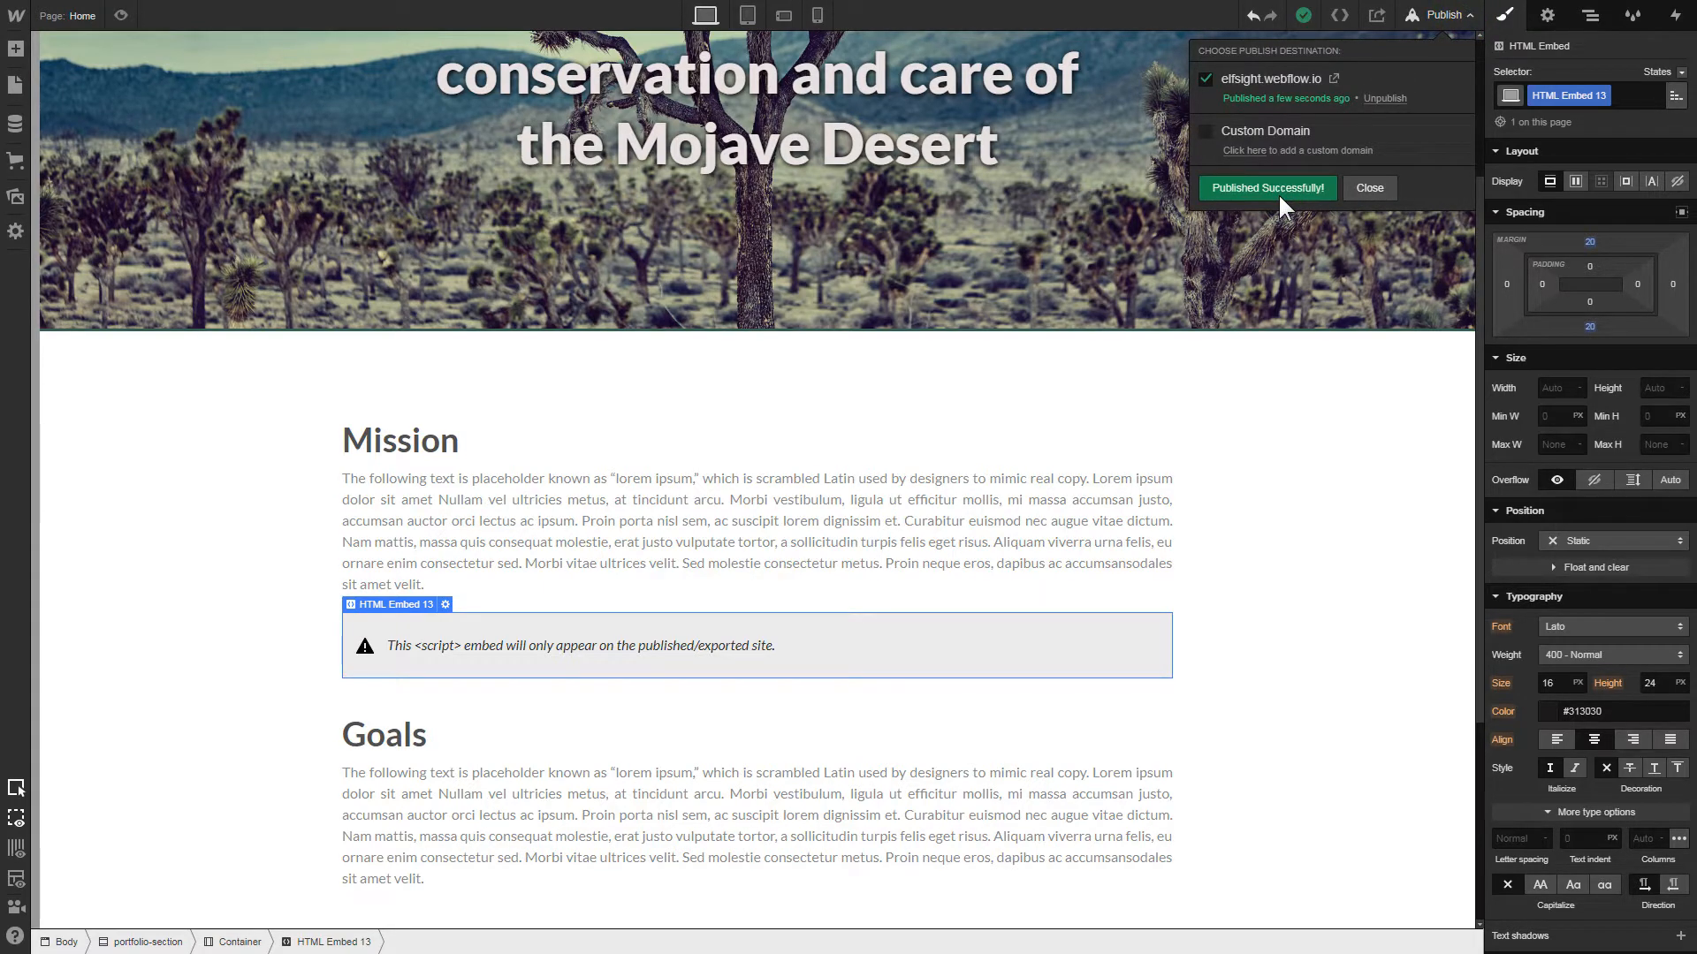
click(1333, 77)
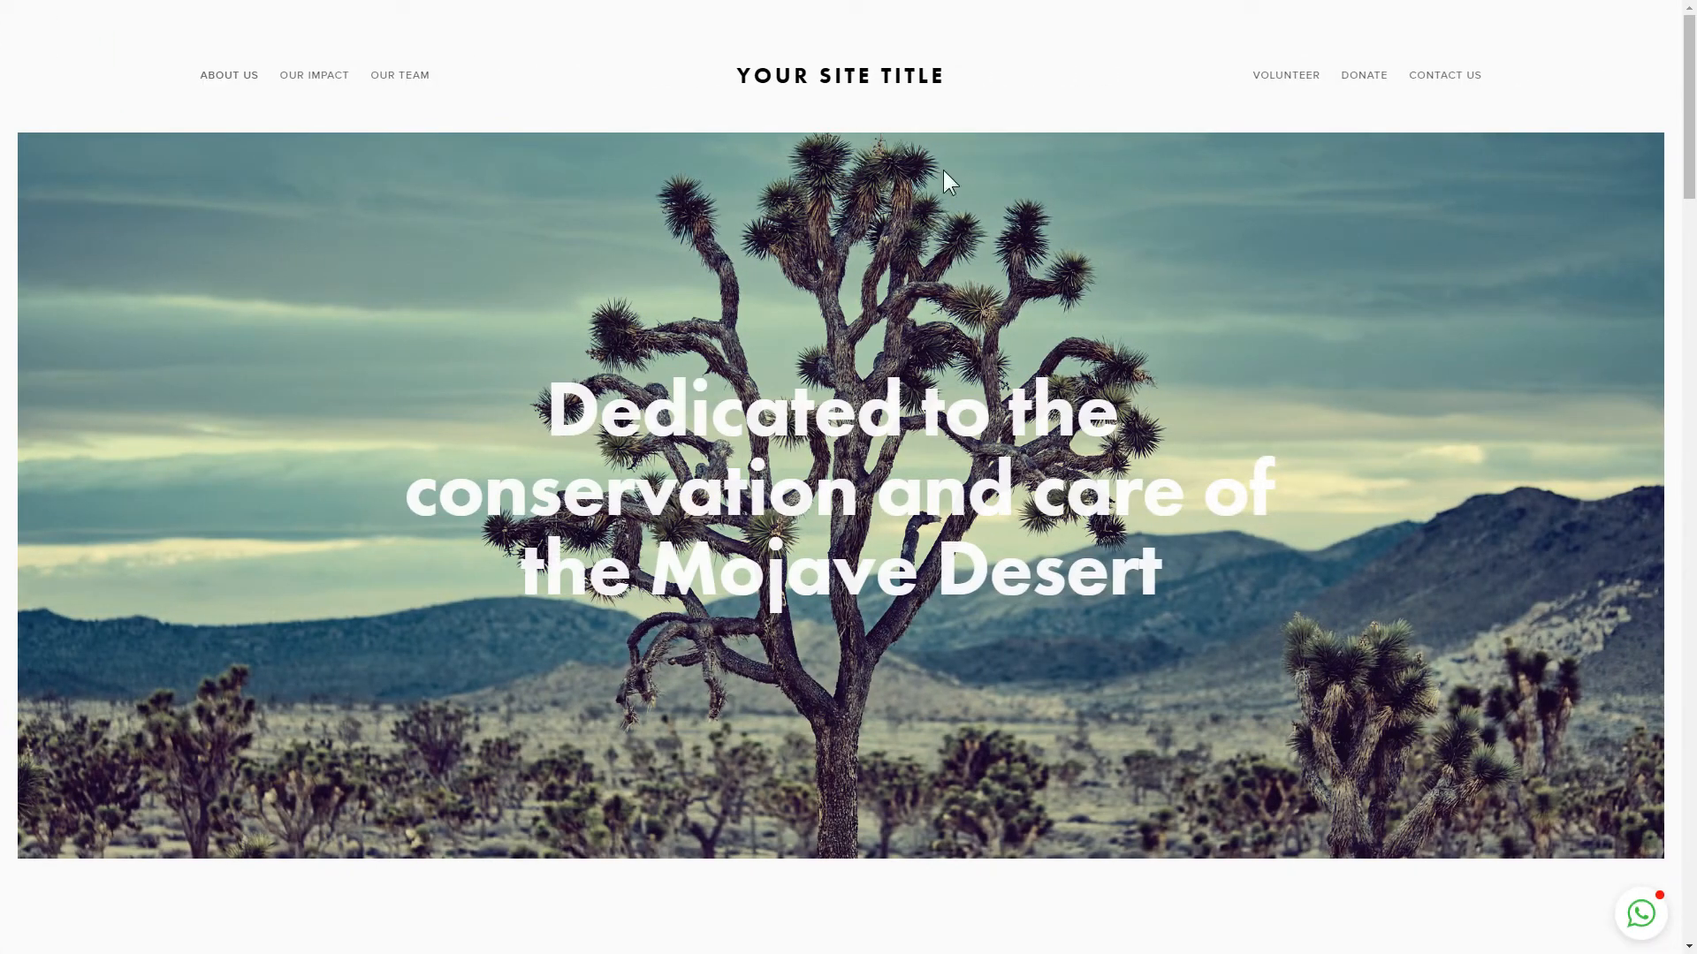
click(1639, 912)
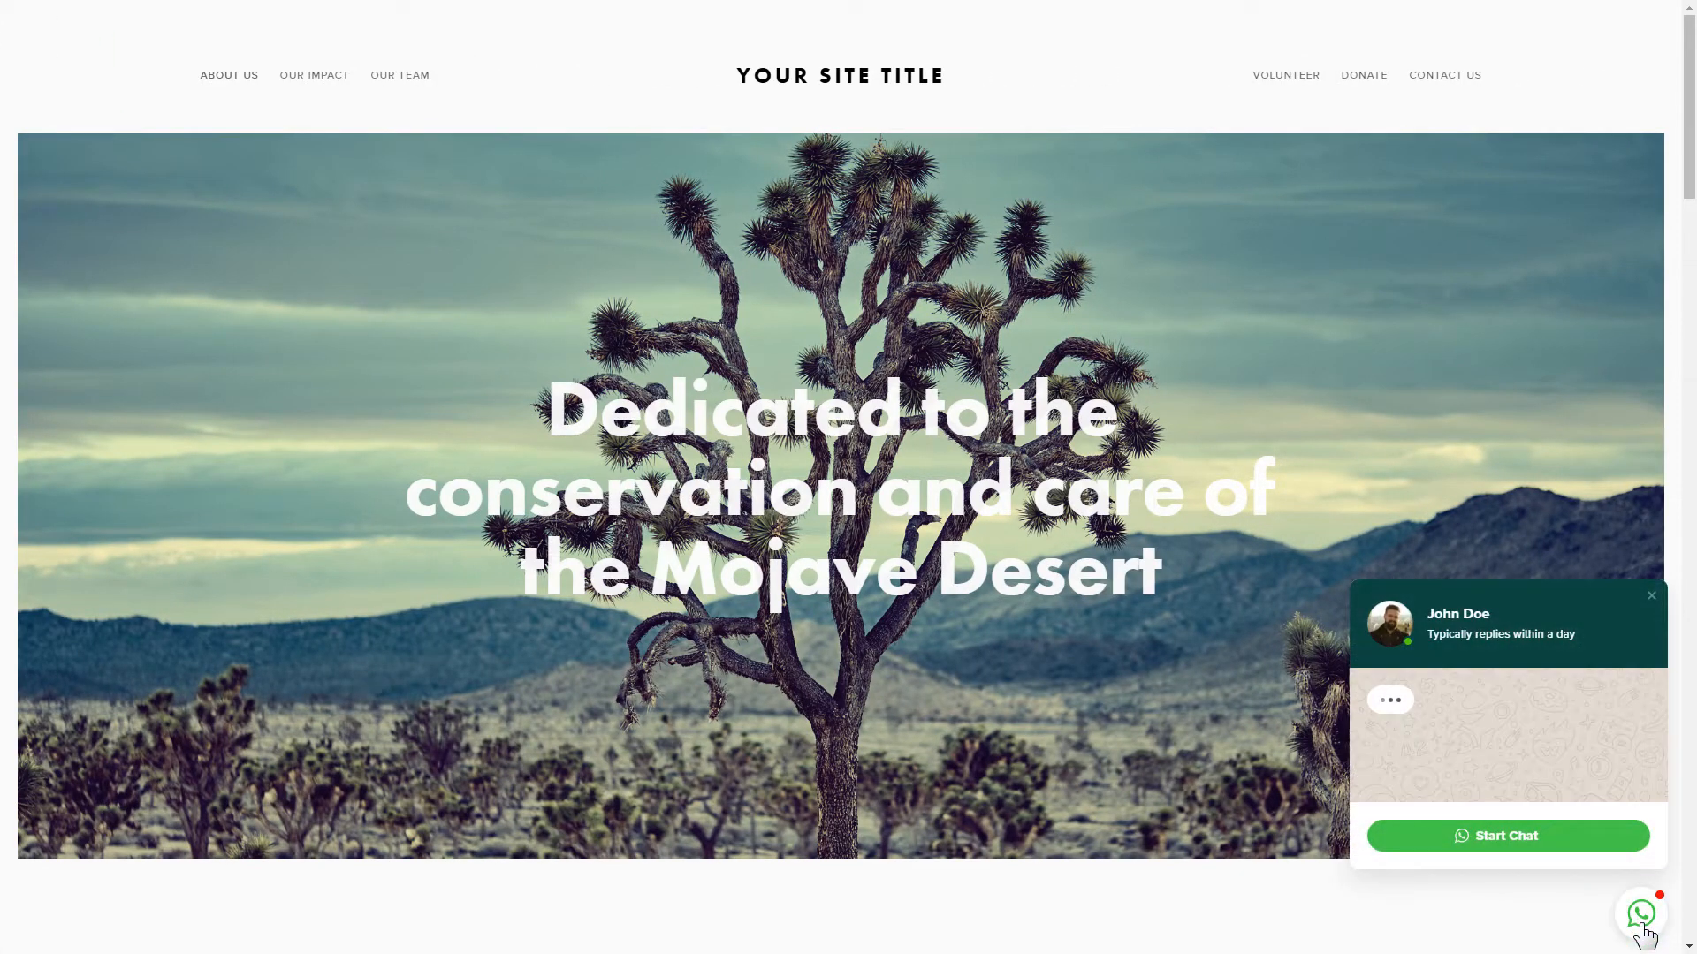